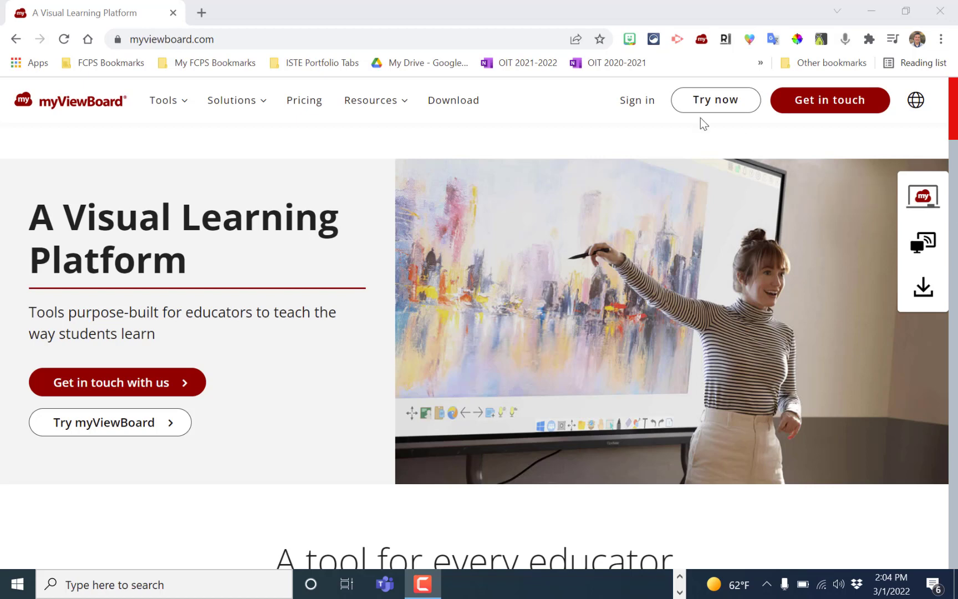
Sign in to myviewboard.com with a Google account to reach the account home page
left_click(637, 100)
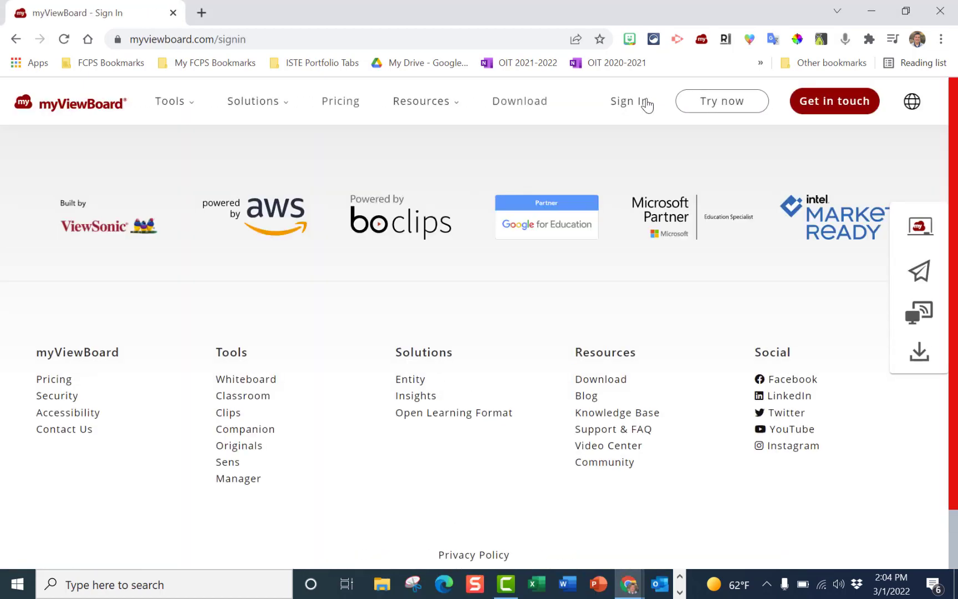
left_click(623, 101)
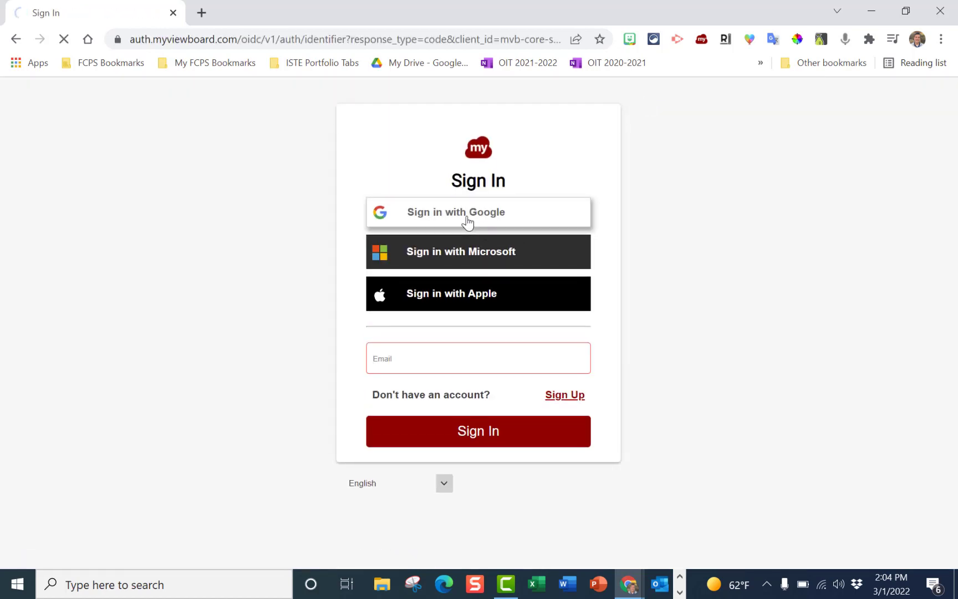
left_click(478, 212)
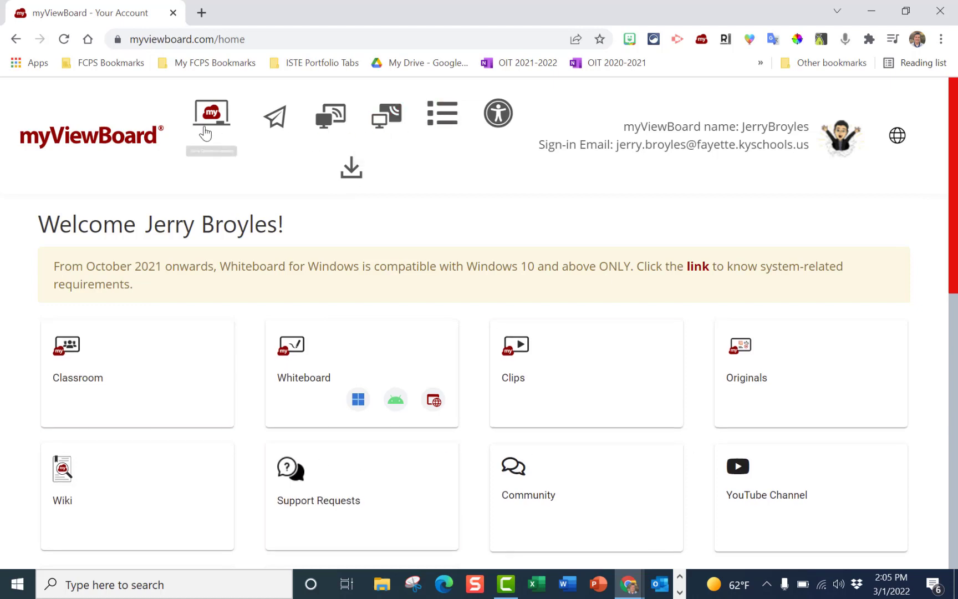
mouse_move(211, 113)
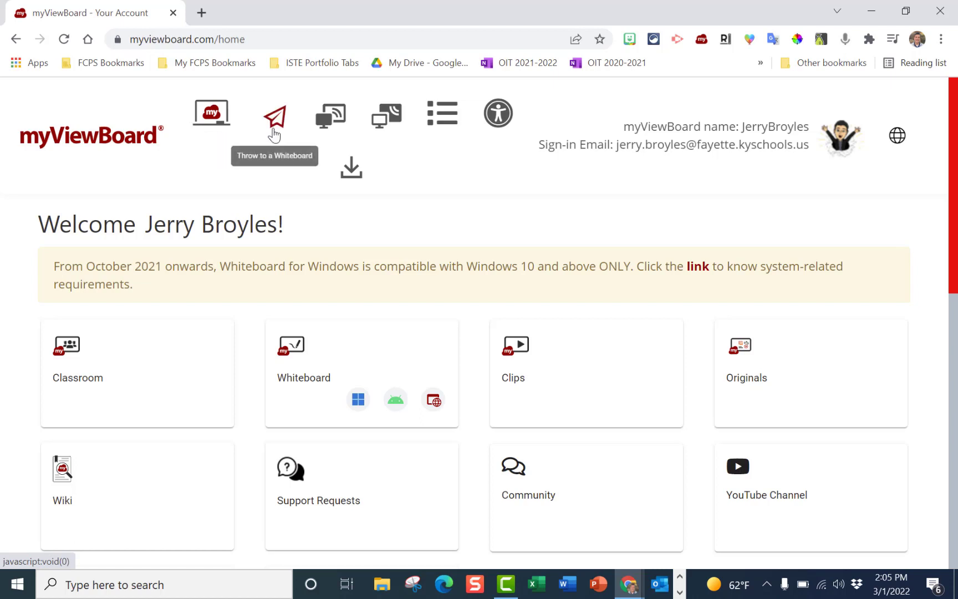
mouse_move(330, 115)
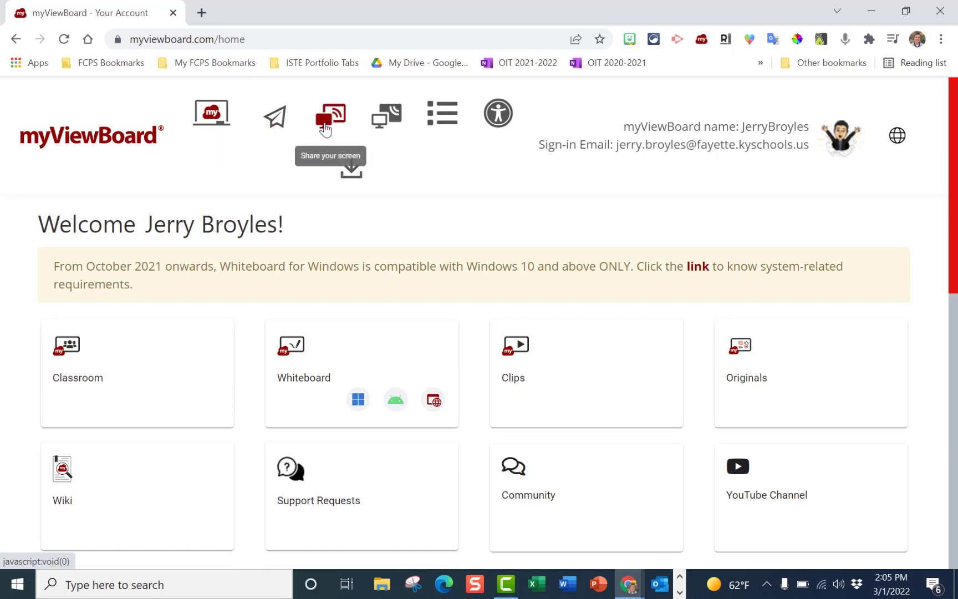
mouse_move(386, 115)
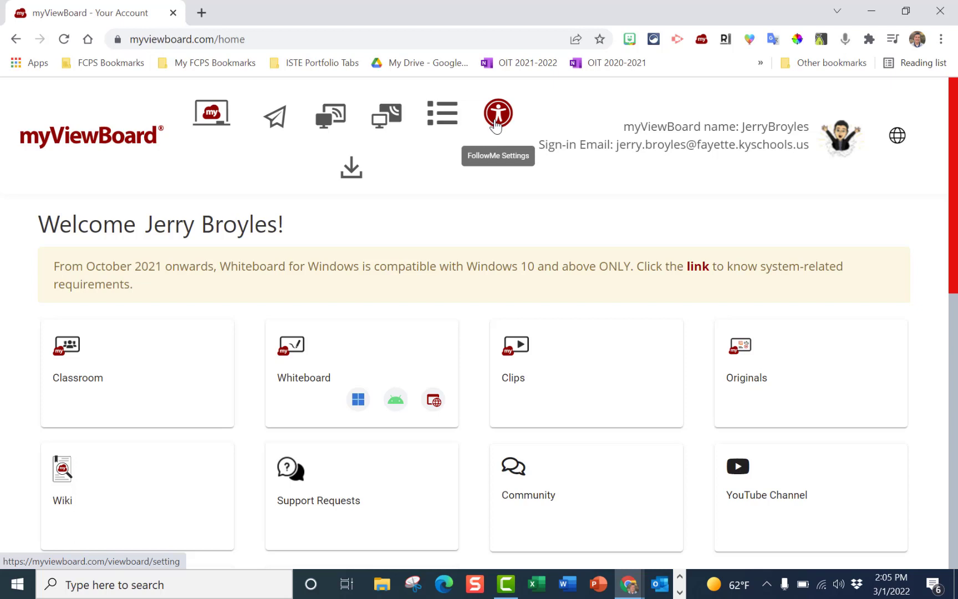
mouse_move(351, 168)
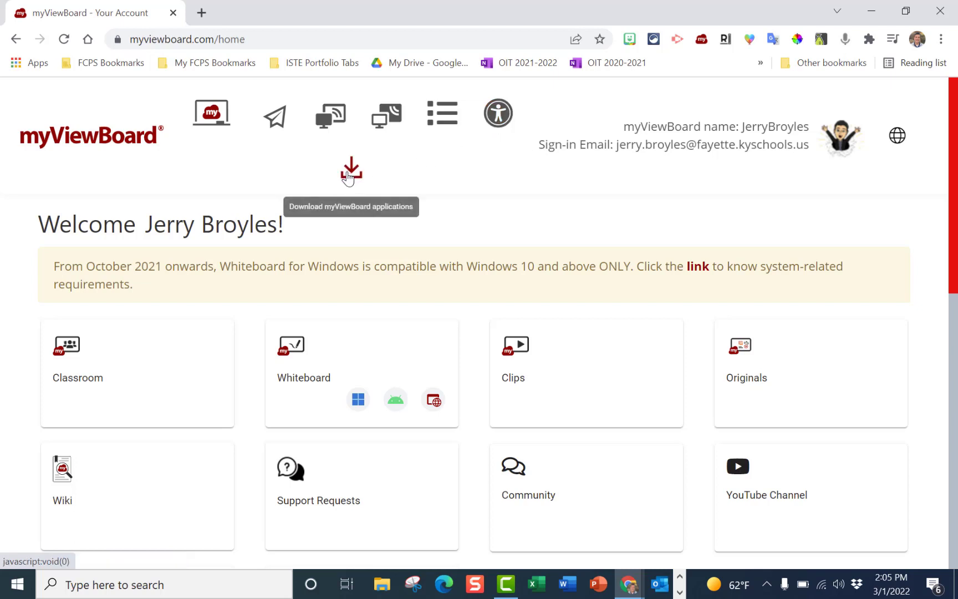
Show the Download dialog listing the seven myViewBoard apps for each platform
left_click(350, 170)
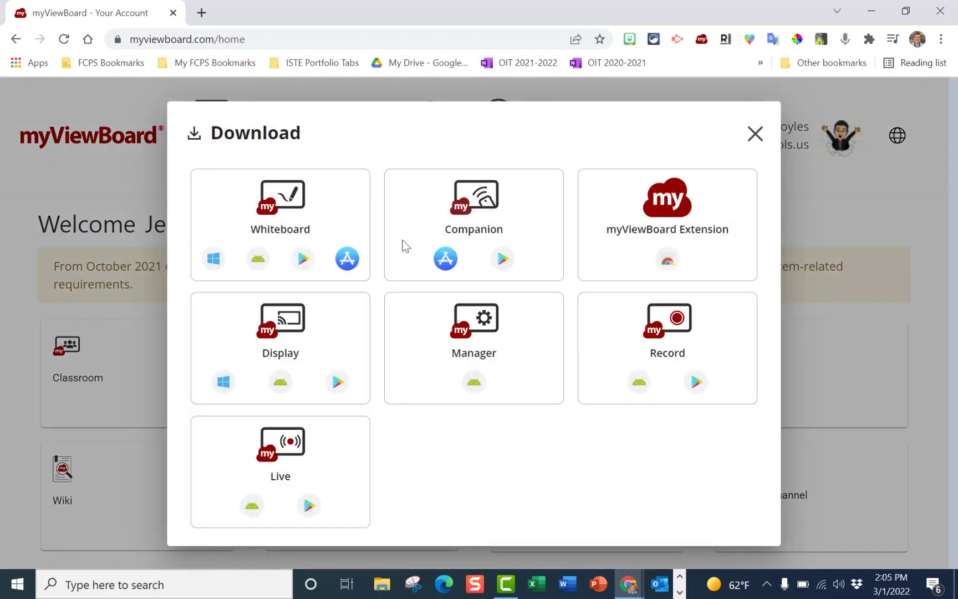
mouse_move(293, 229)
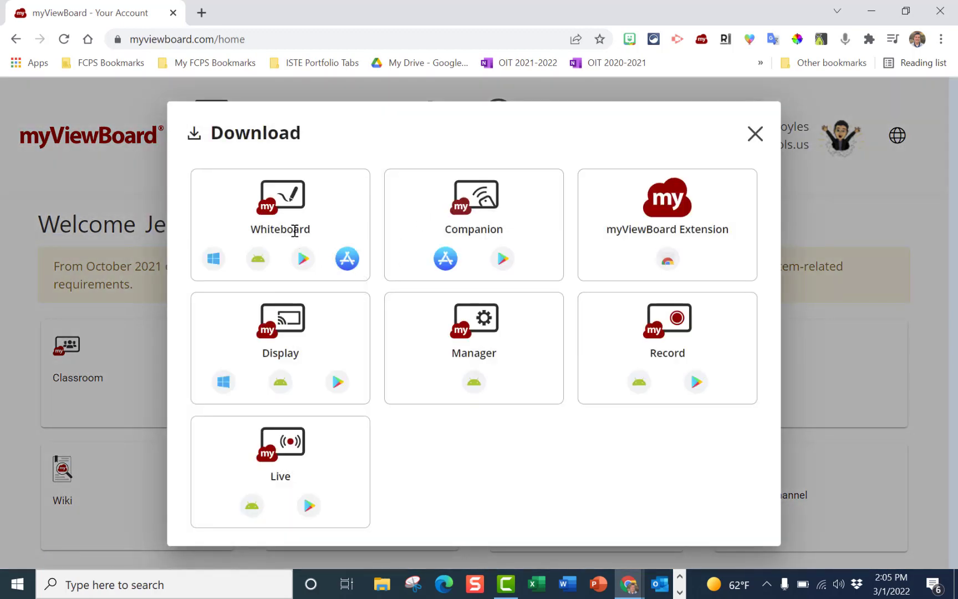
mouse_move(214, 257)
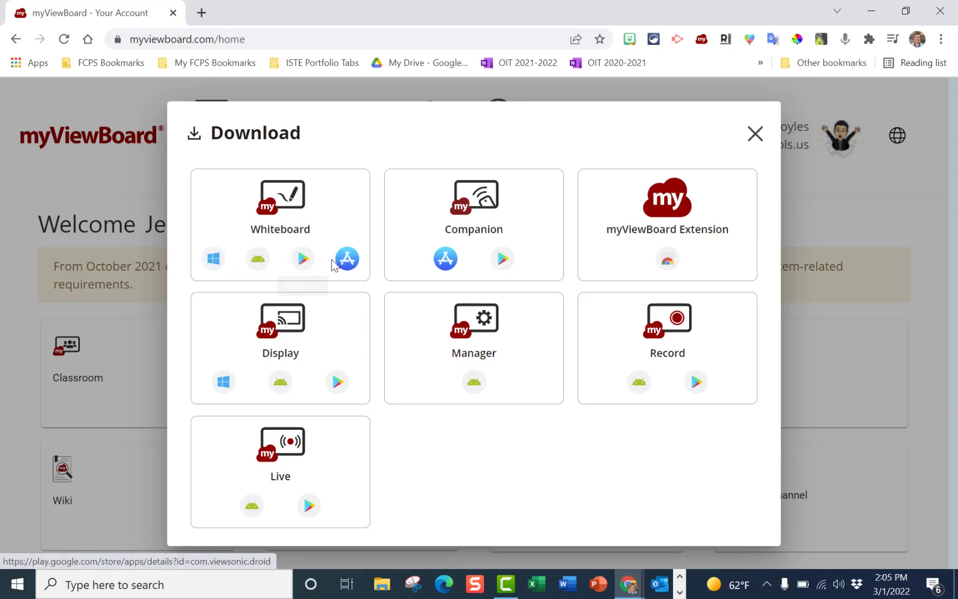
mouse_move(213, 258)
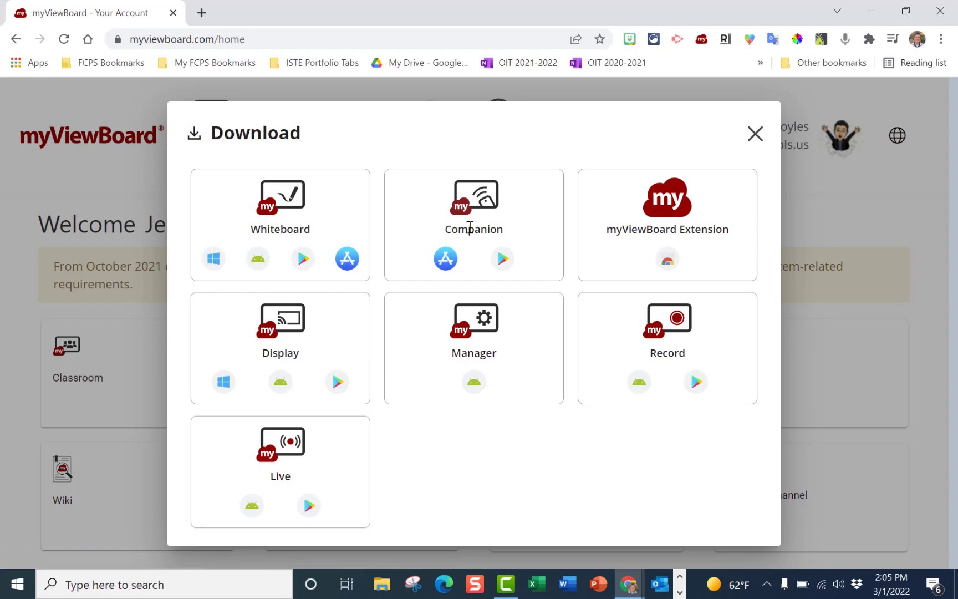
mouse_move(468, 244)
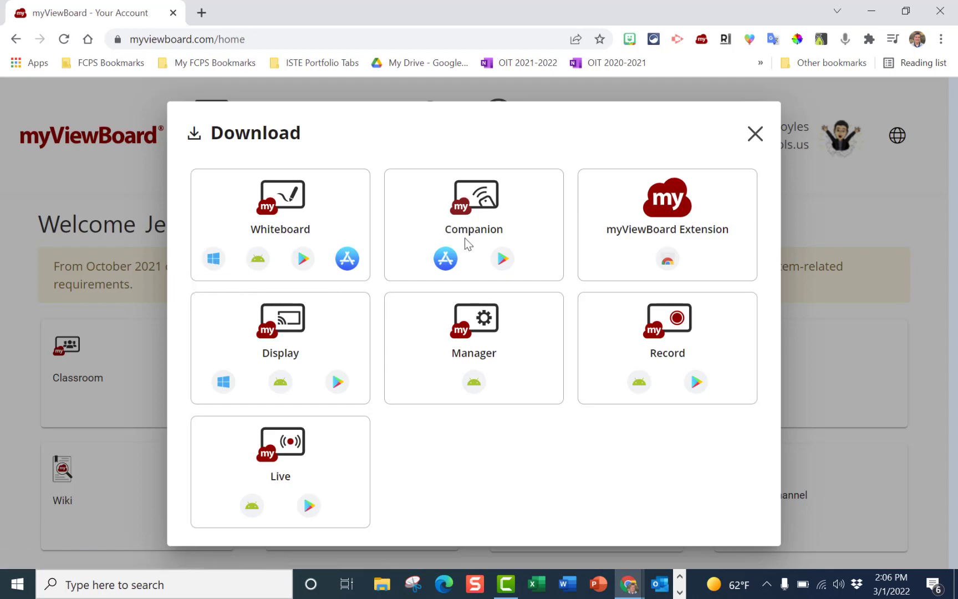
mouse_move(300, 335)
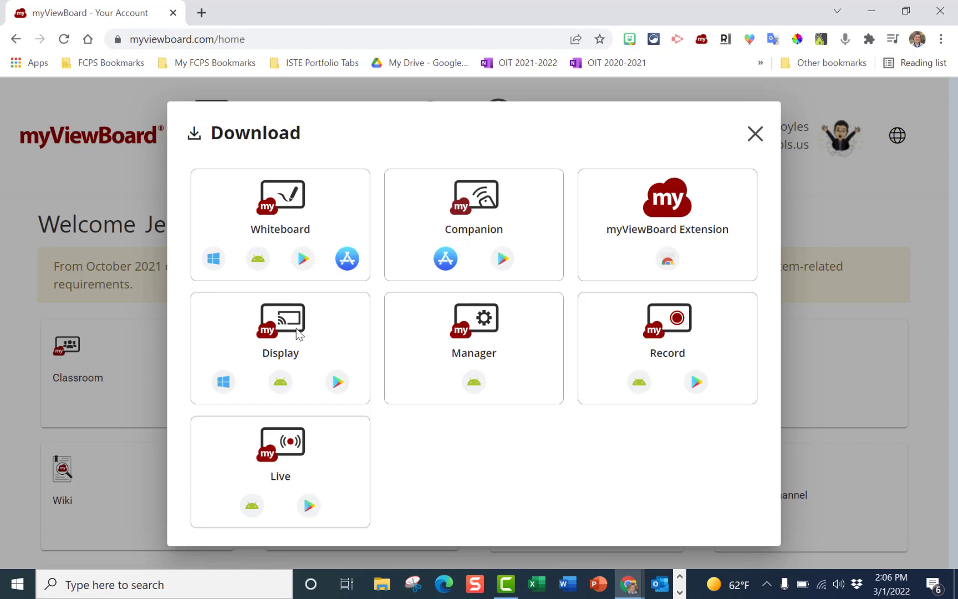
mouse_move(292, 326)
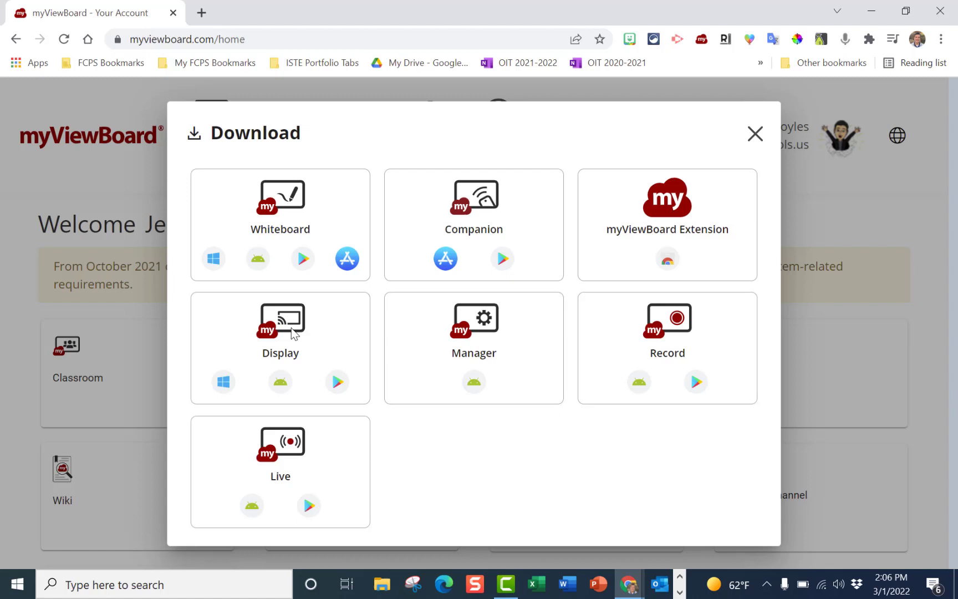
mouse_move(222, 381)
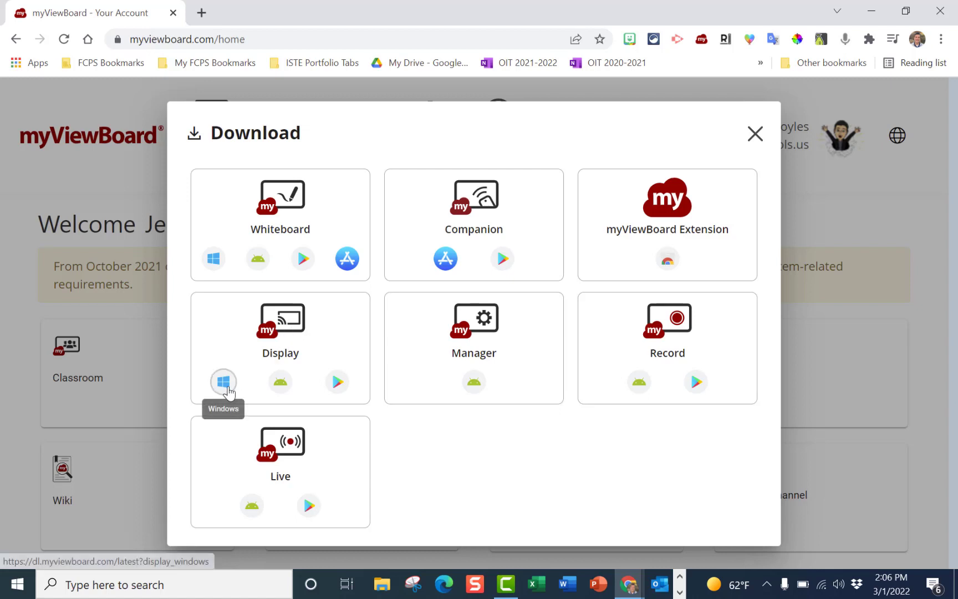
mouse_move(504, 479)
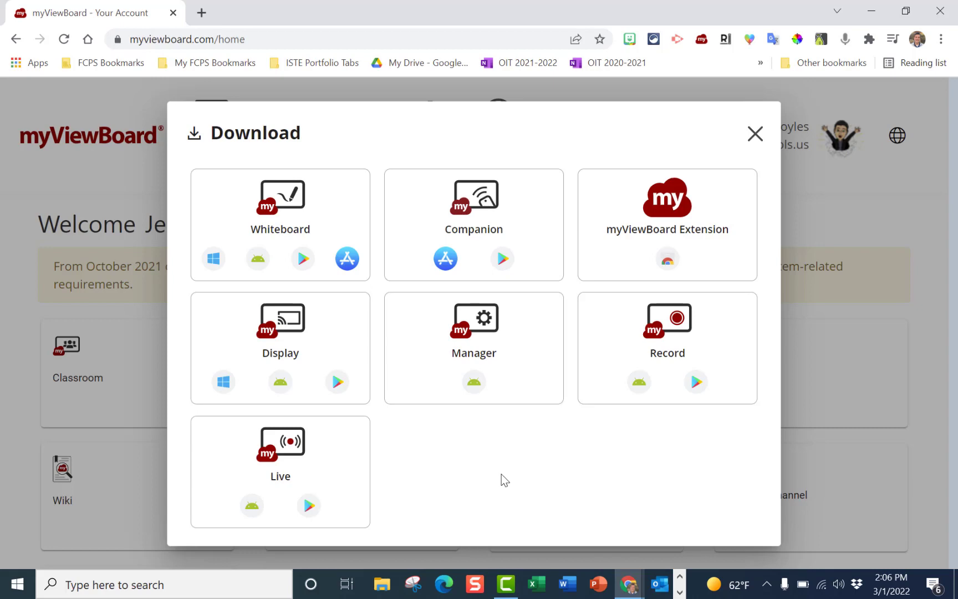
mouse_move(755, 134)
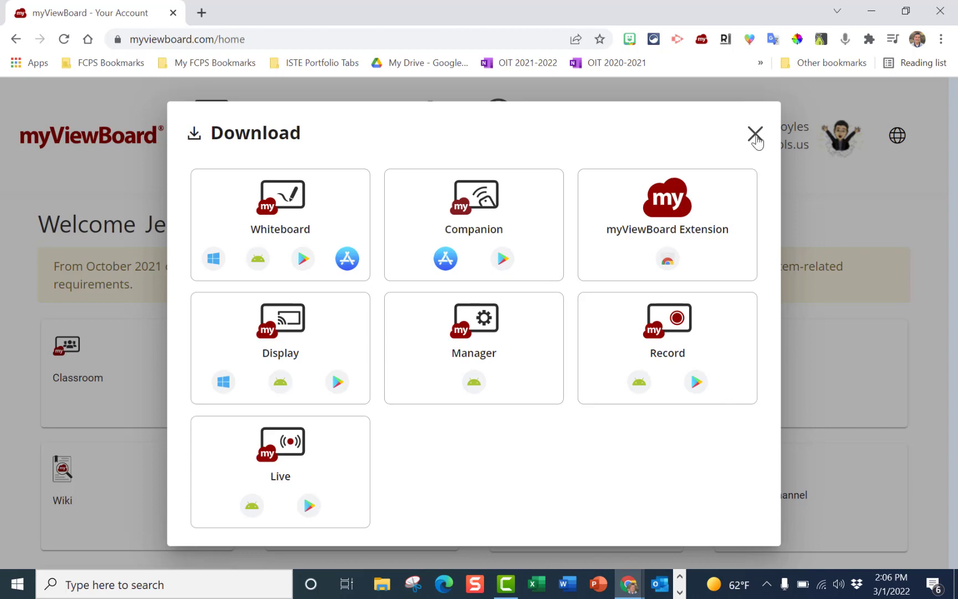
Close the Download dialog to return to the account home page tiles
left_click(755, 133)
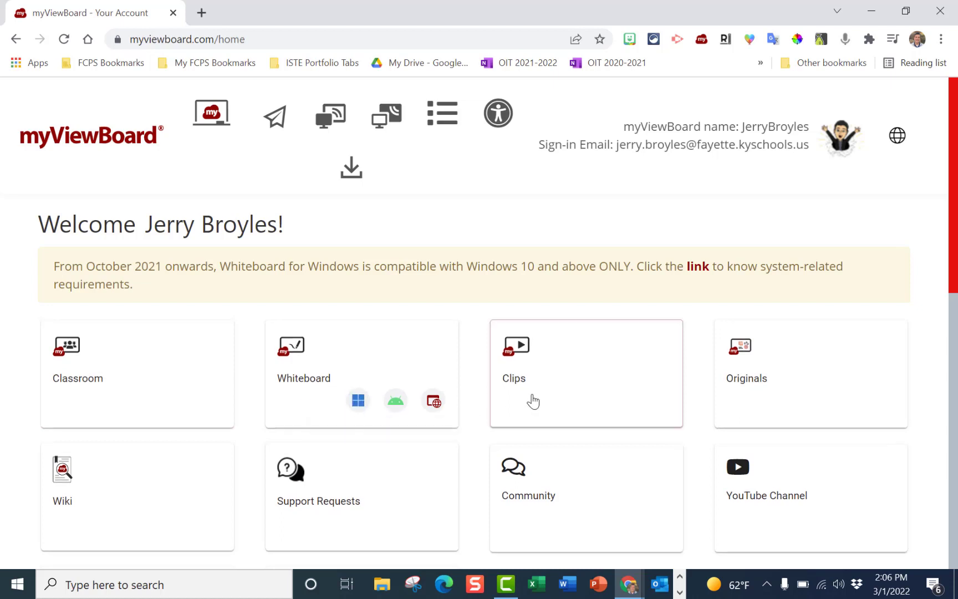
mouse_move(774, 380)
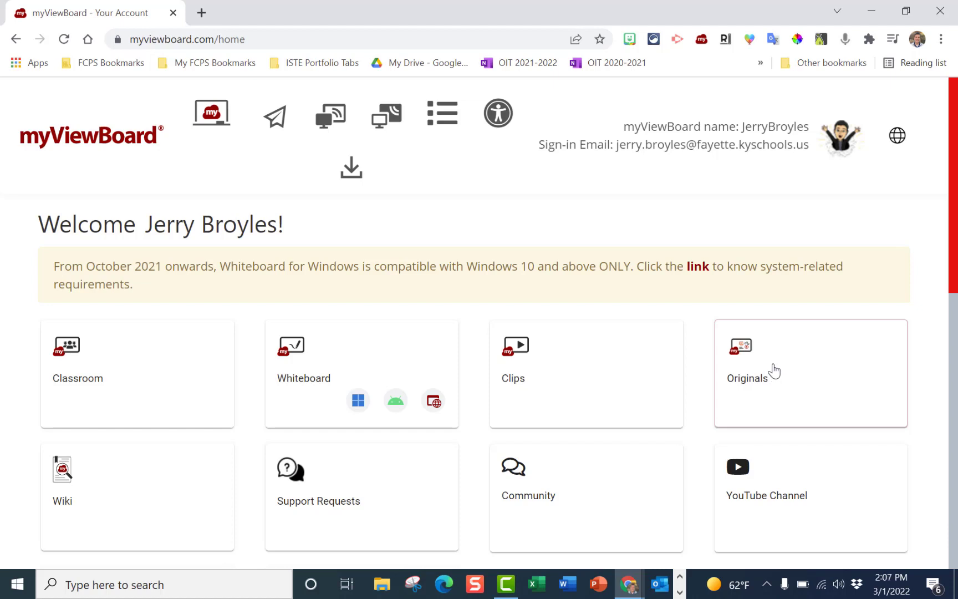
mouse_move(151, 490)
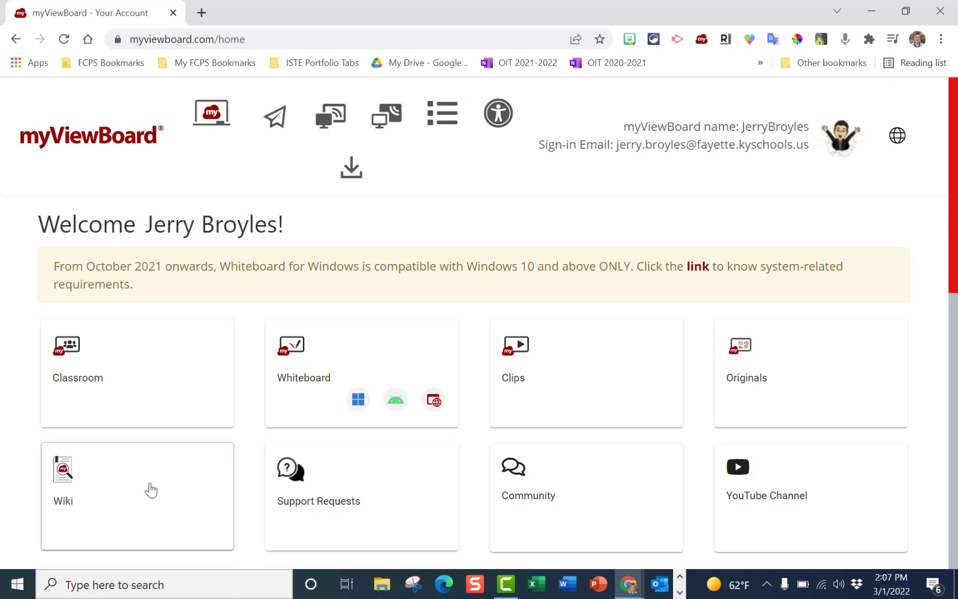
mouse_move(736, 482)
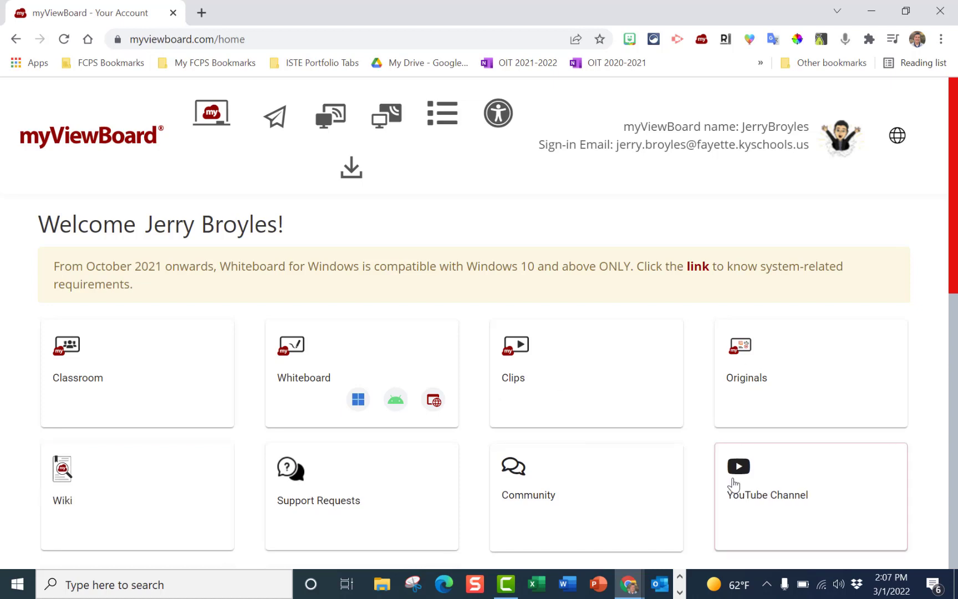
mouse_move(516, 165)
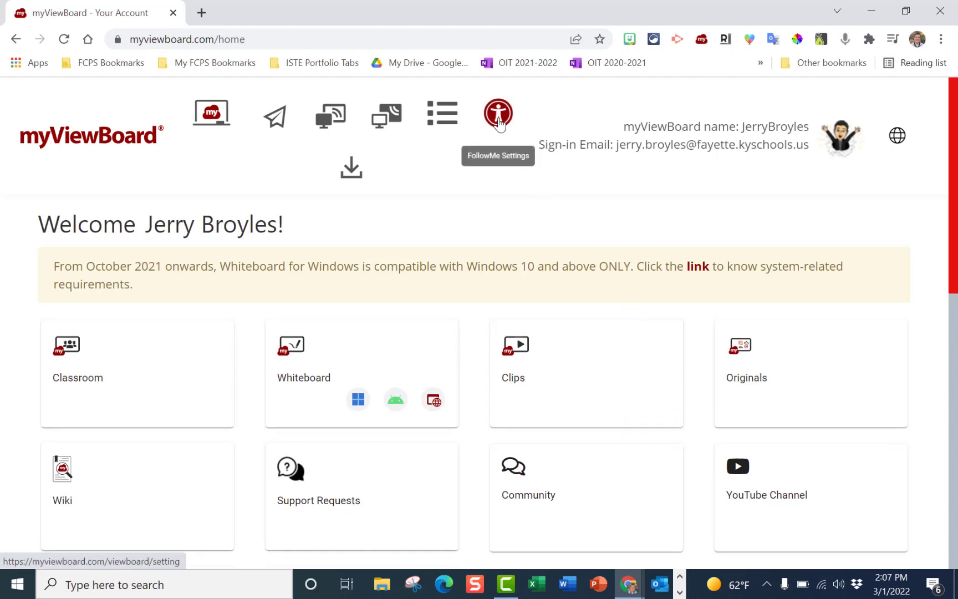
On the FollowMe Settings page, select Education as the theme after briefly trying Business
left_click(497, 113)
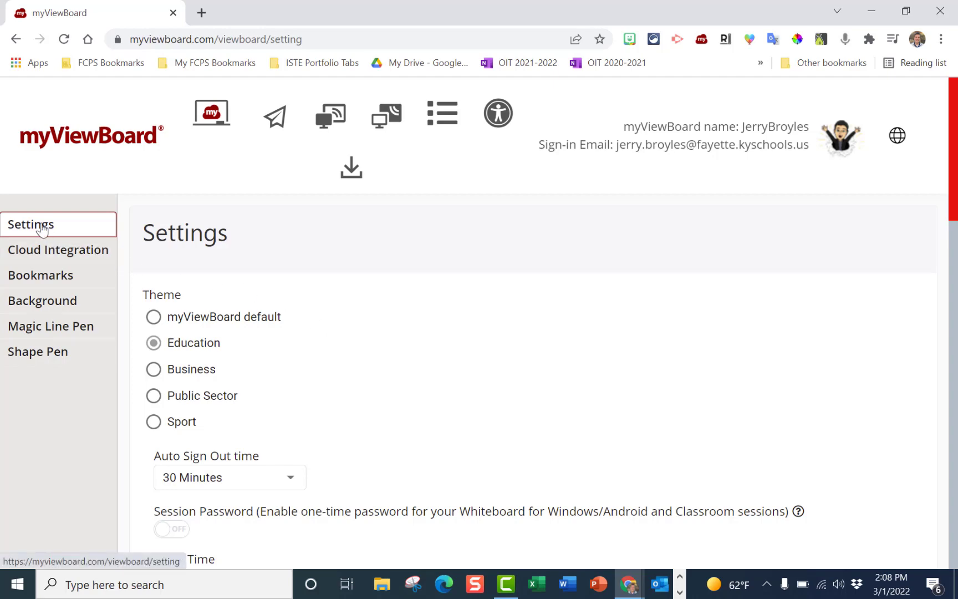
scroll("down", 3)
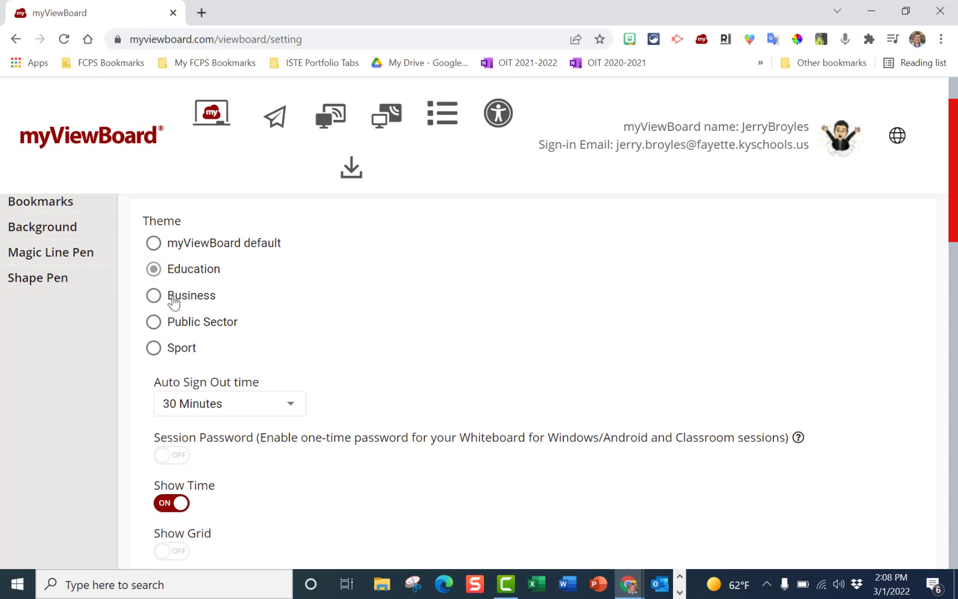
left_click(154, 295)
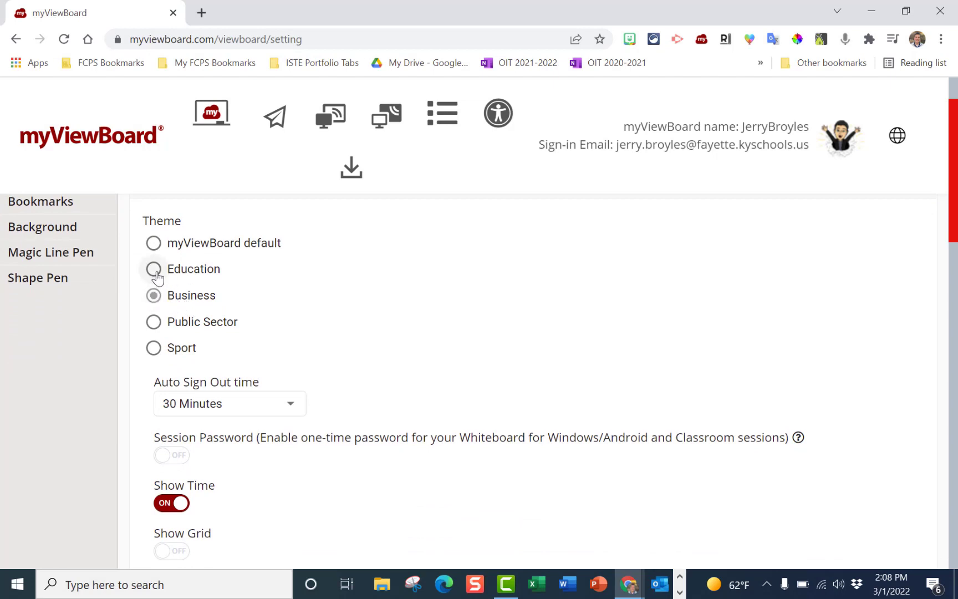
left_click(154, 269)
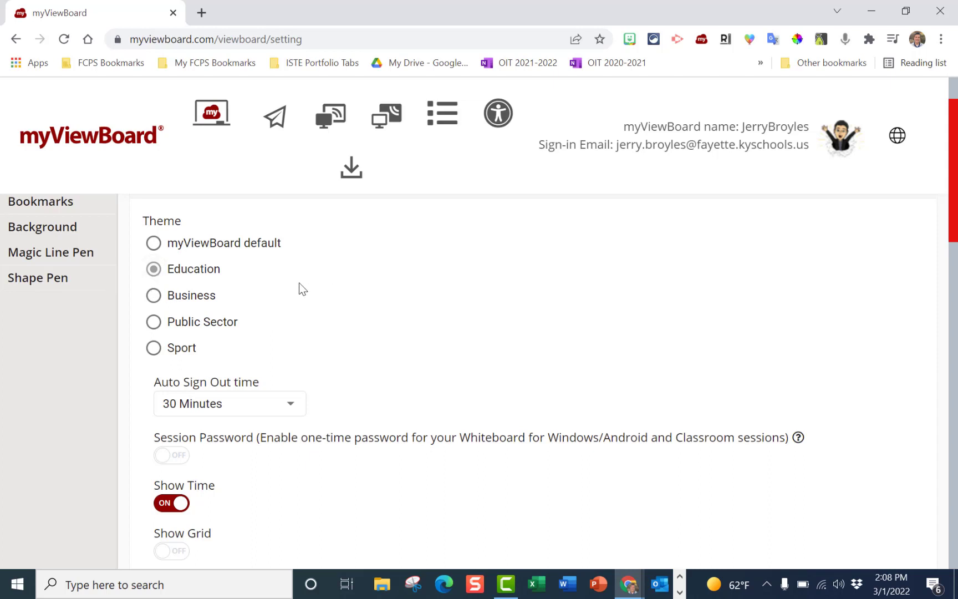
mouse_move(216, 275)
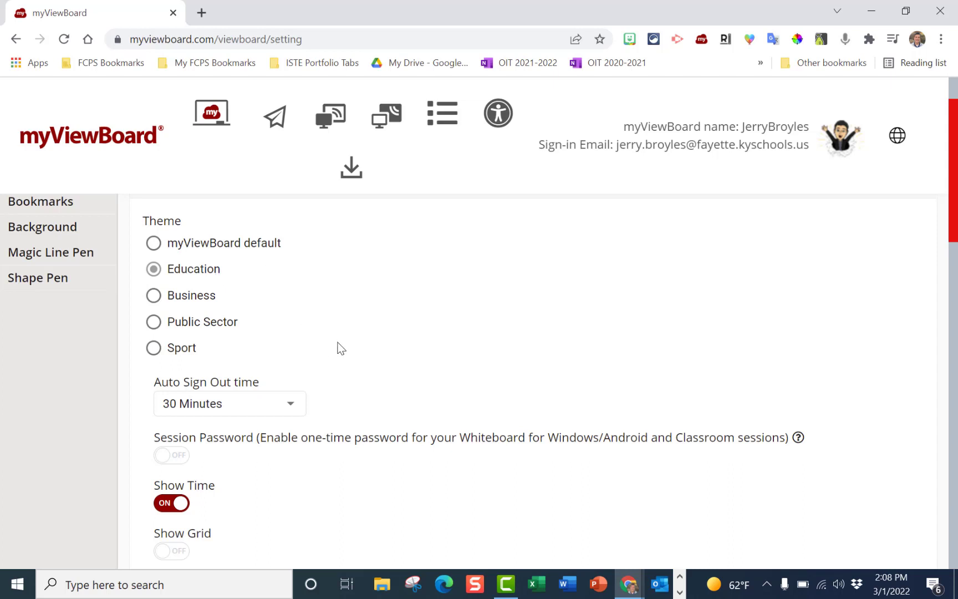
scroll("down", 3)
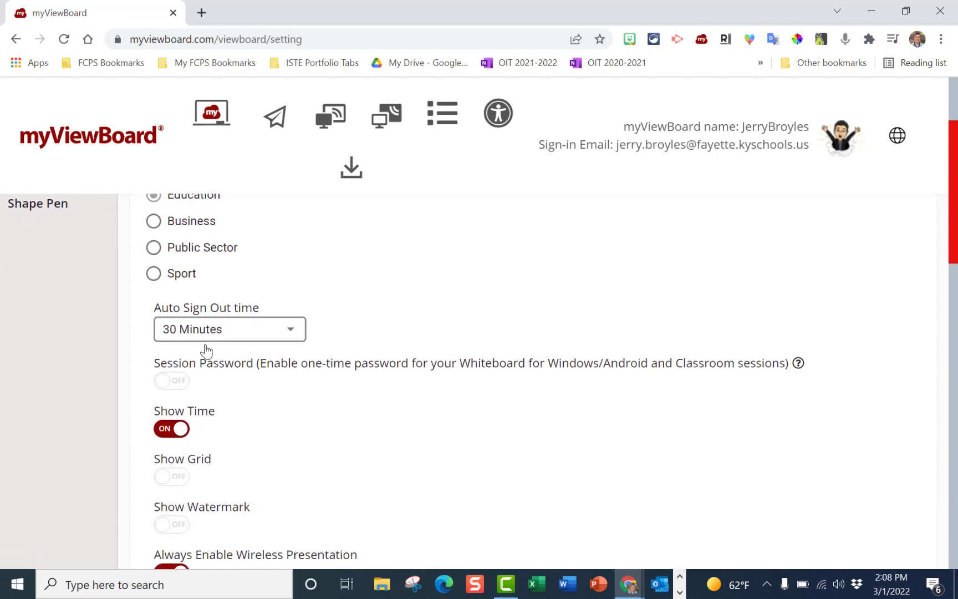
scroll("down", 3)
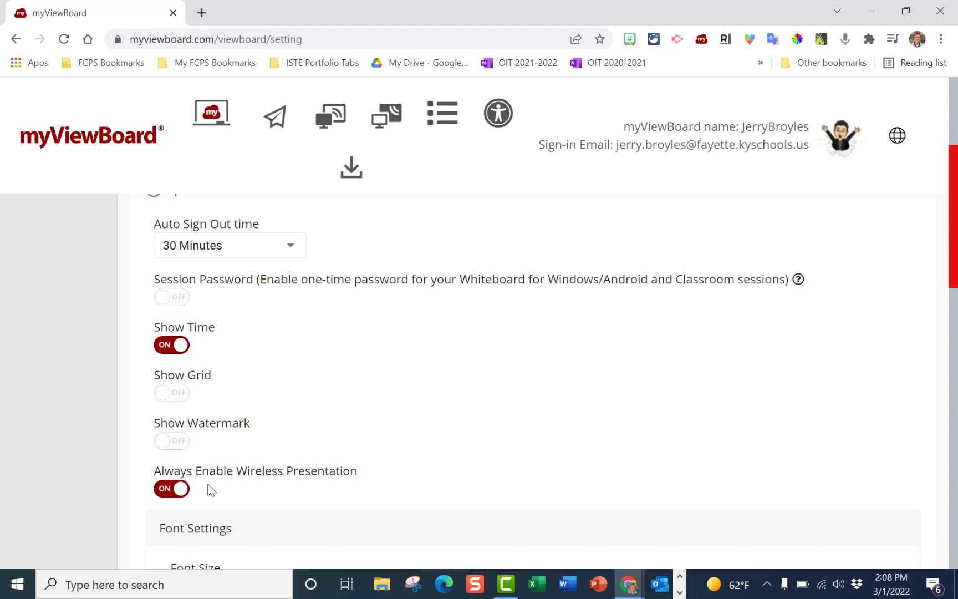
scroll("down", 3)
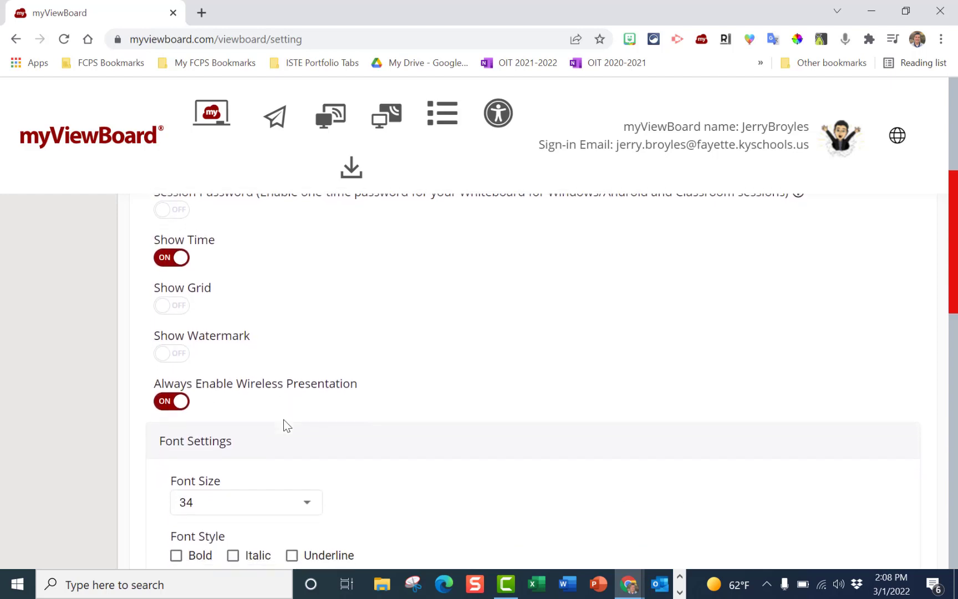
scroll("up", 3)
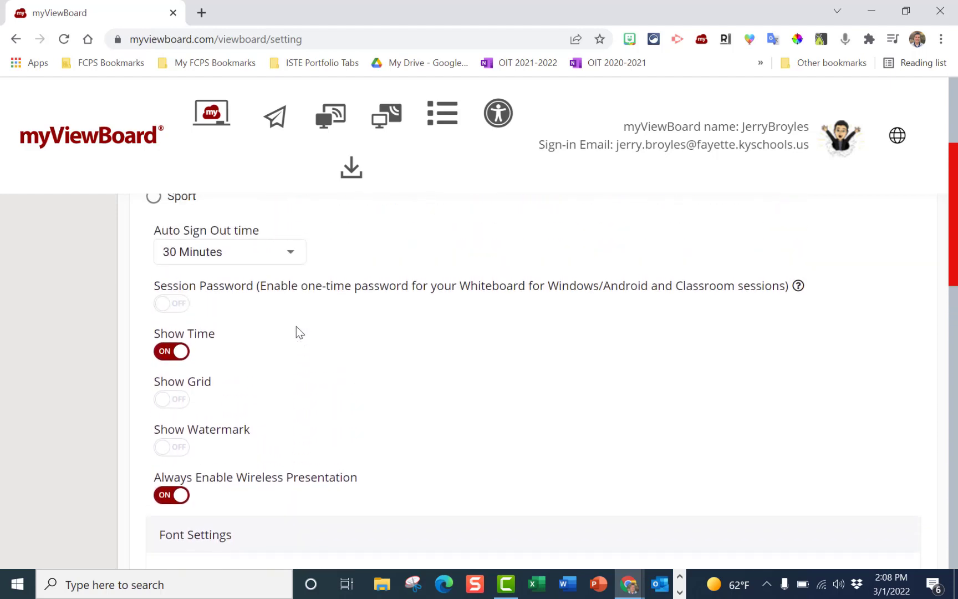
scroll("down", 3)
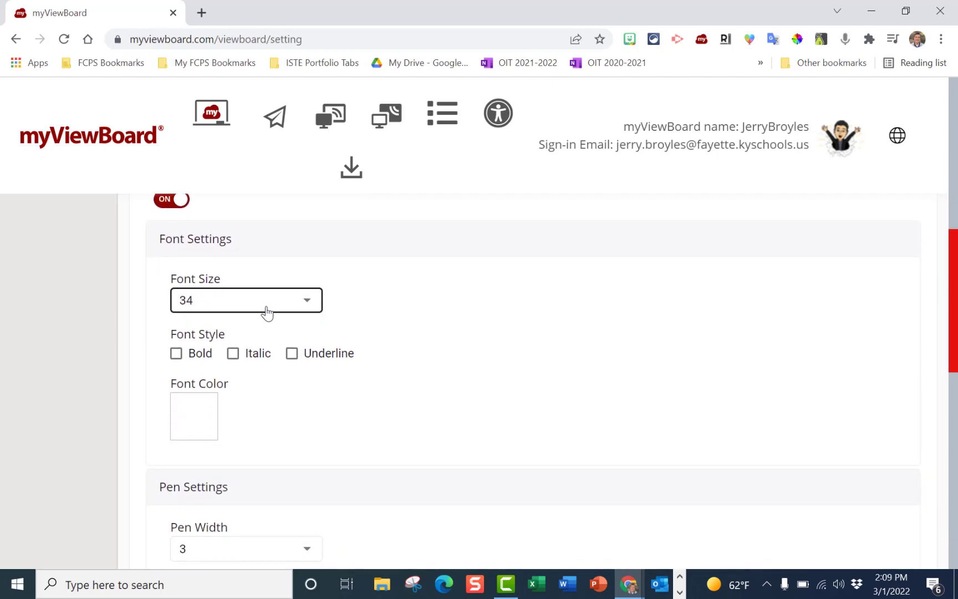
mouse_move(305, 325)
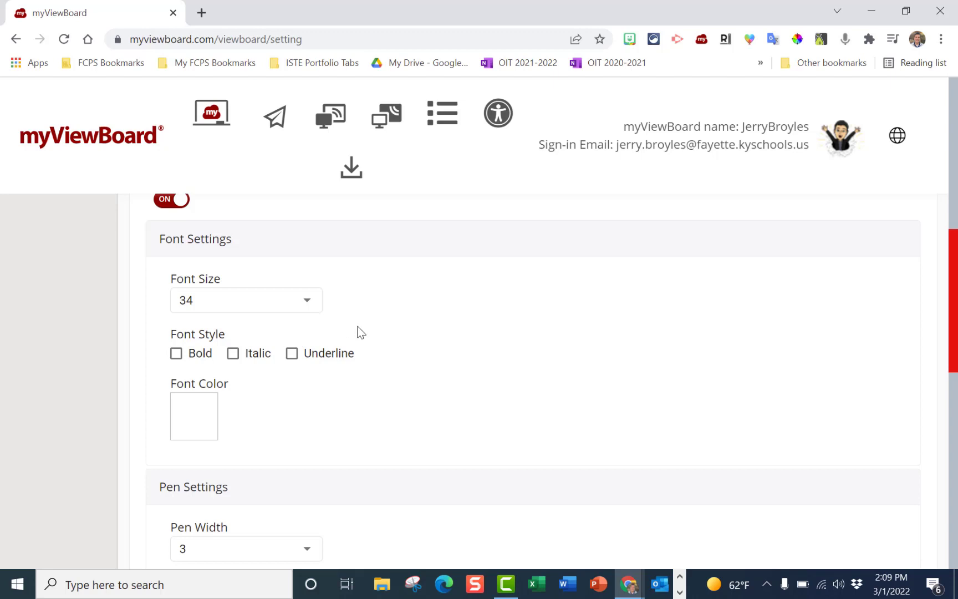
mouse_move(393, 359)
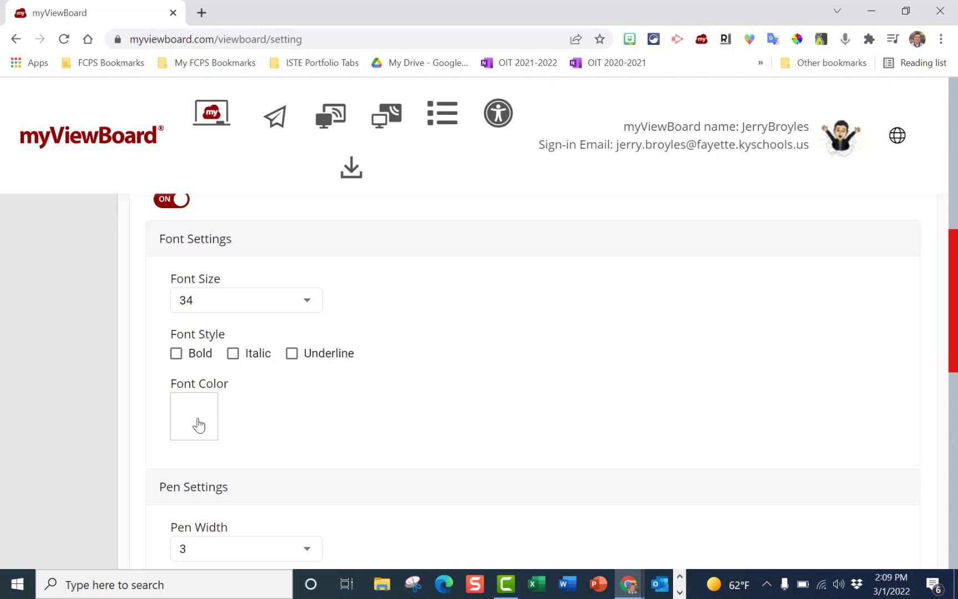
Keep white font colour and pen width 3, then confirm the settings
left_click(193, 416)
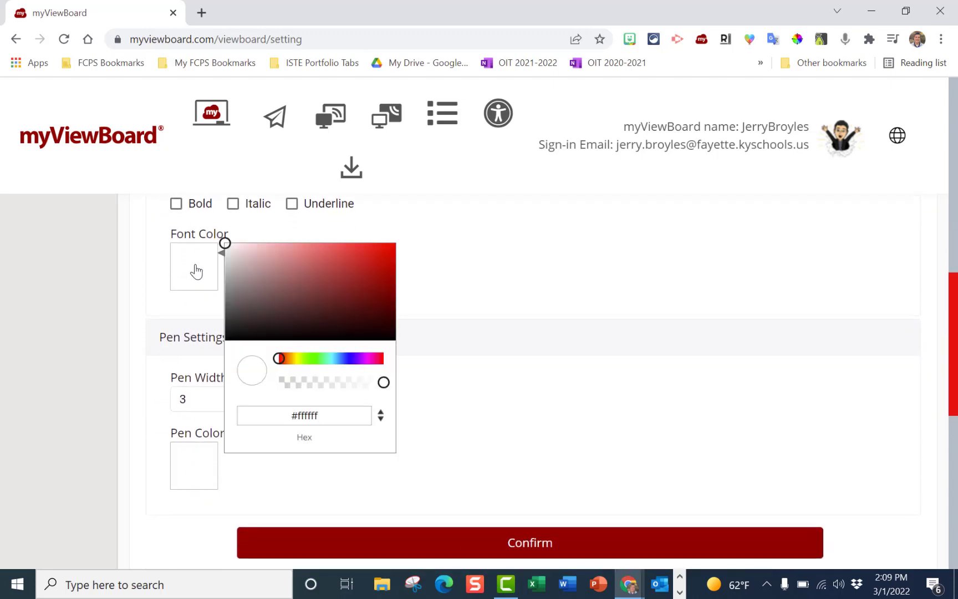
mouse_move(318, 363)
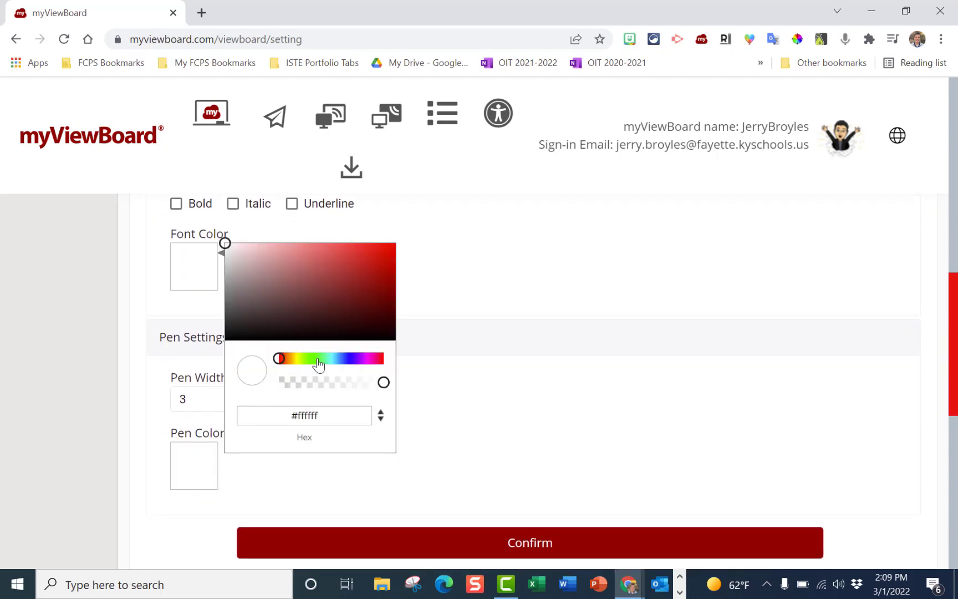
mouse_move(482, 542)
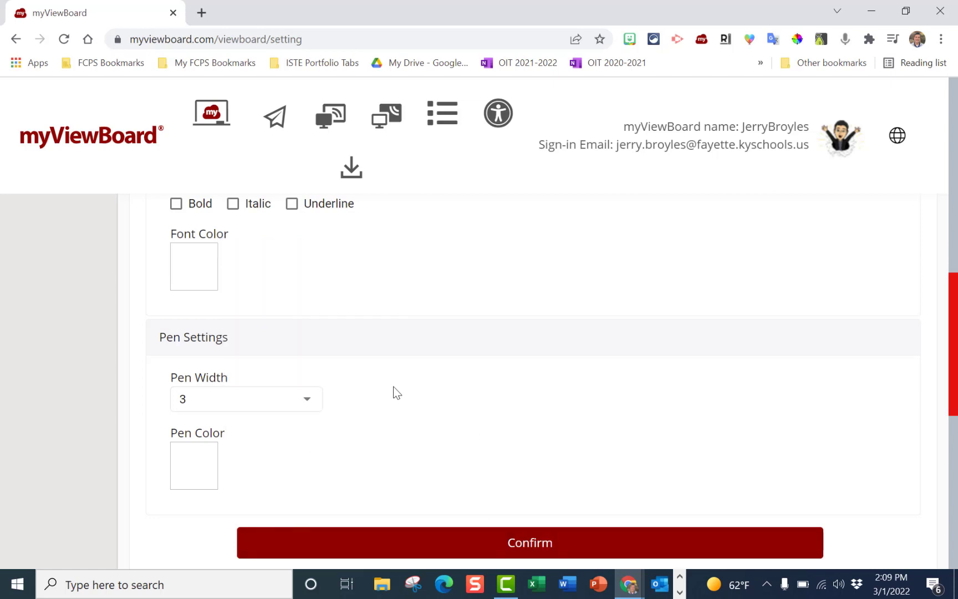
left_click(245, 399)
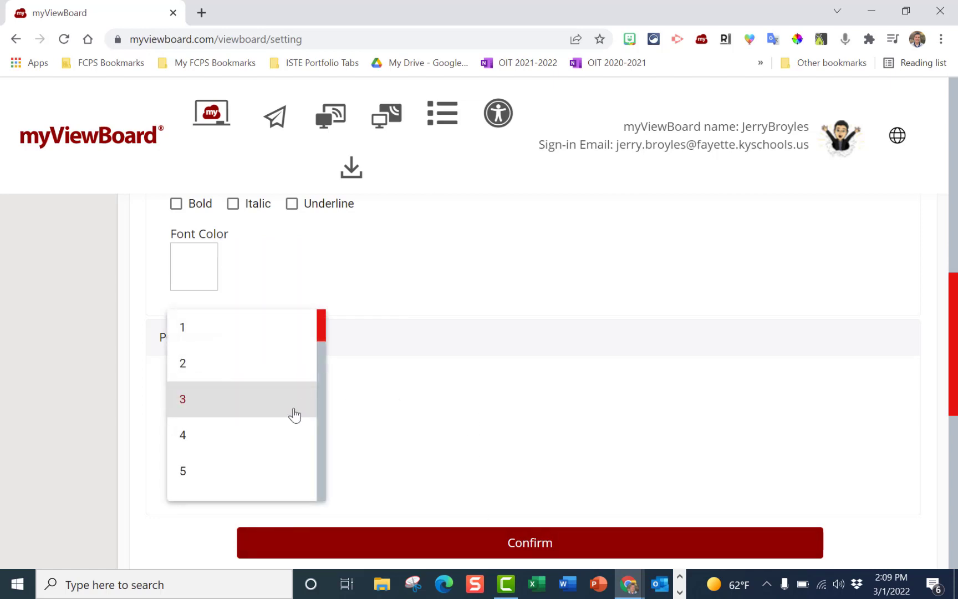
scroll("down", 3)
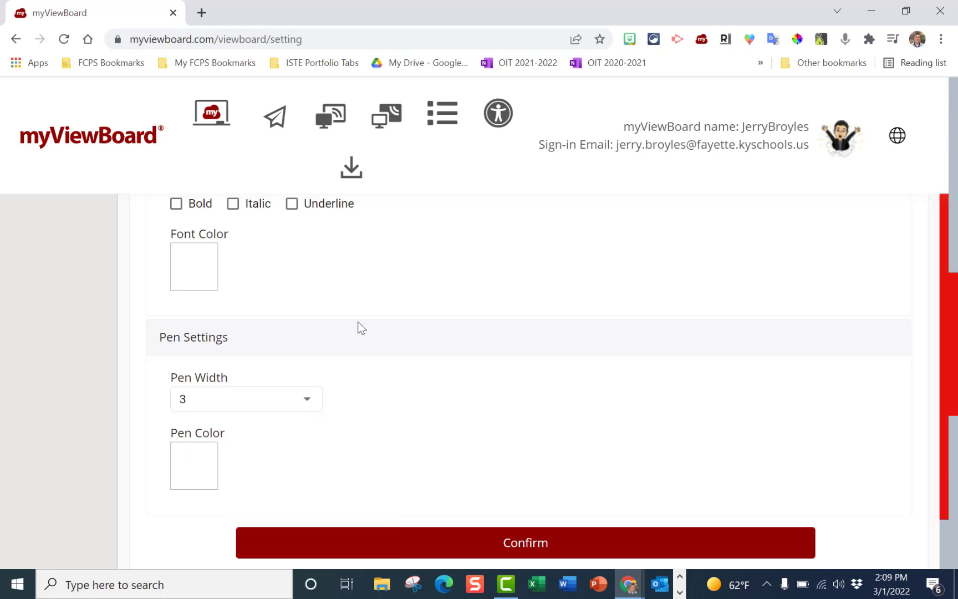
scroll("up", 3)
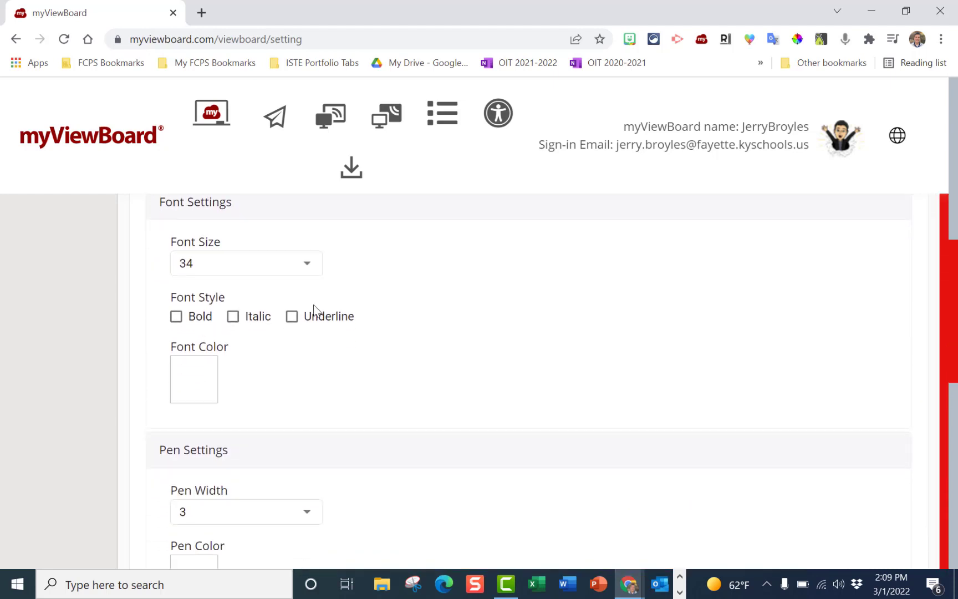
scroll("down", 3)
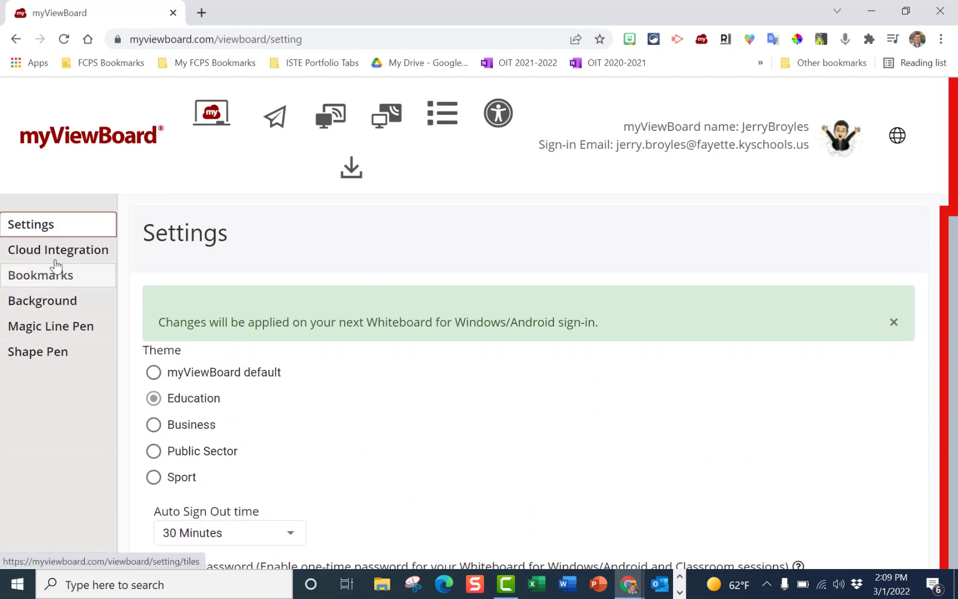
View Cloud Integration, with Google Drive bound as default and other services unbound
left_click(58, 249)
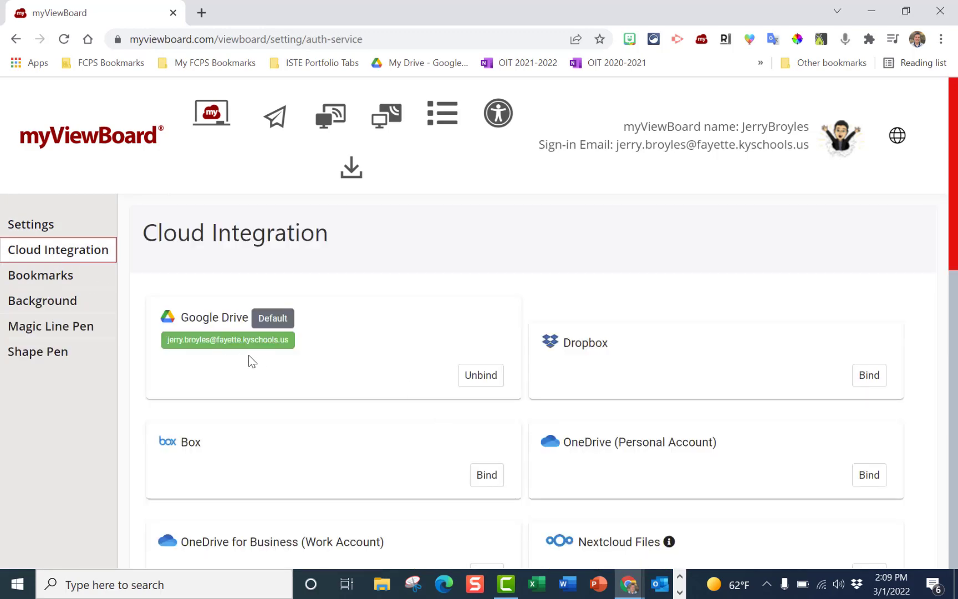
mouse_move(226, 339)
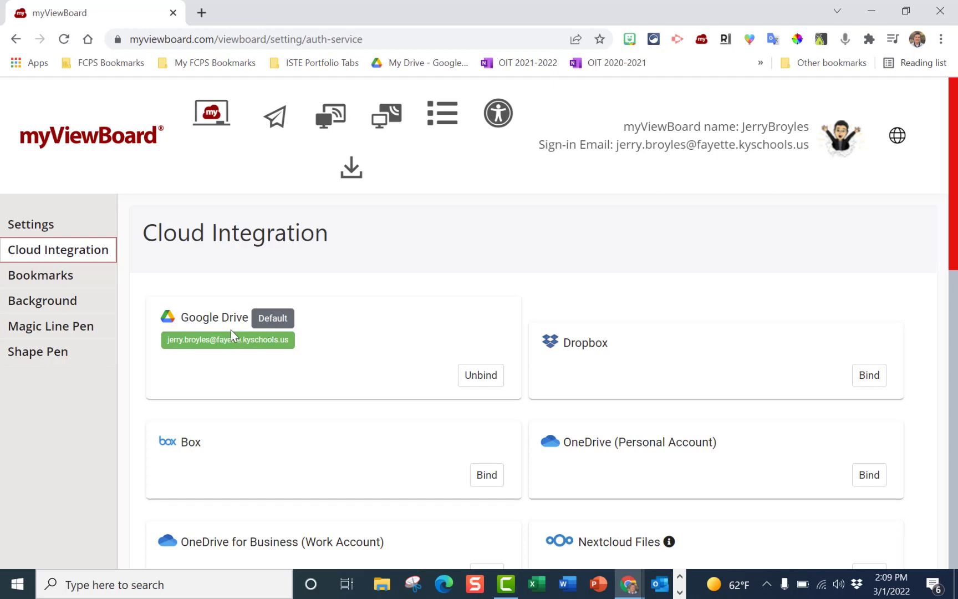
mouse_move(242, 362)
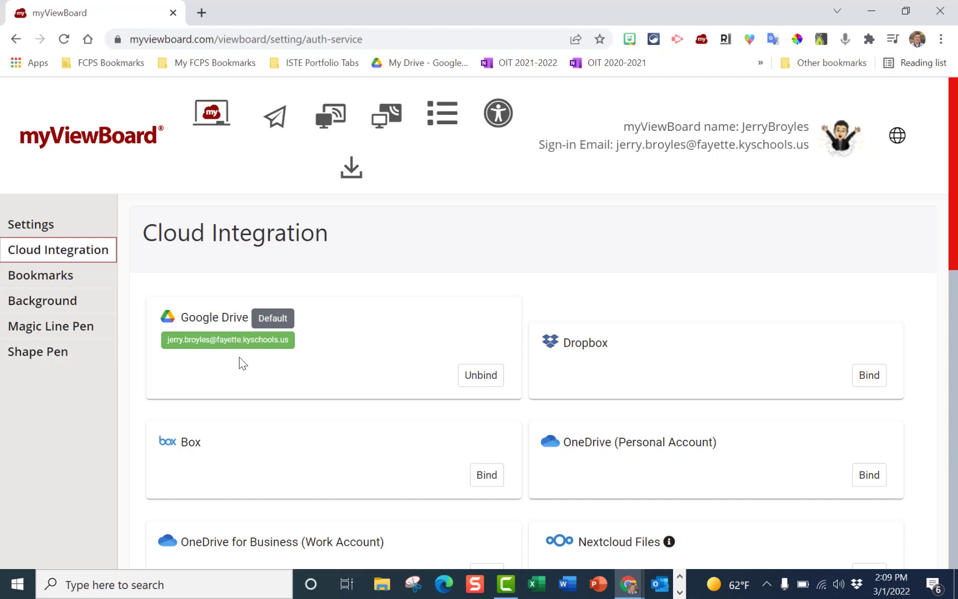
mouse_move(248, 364)
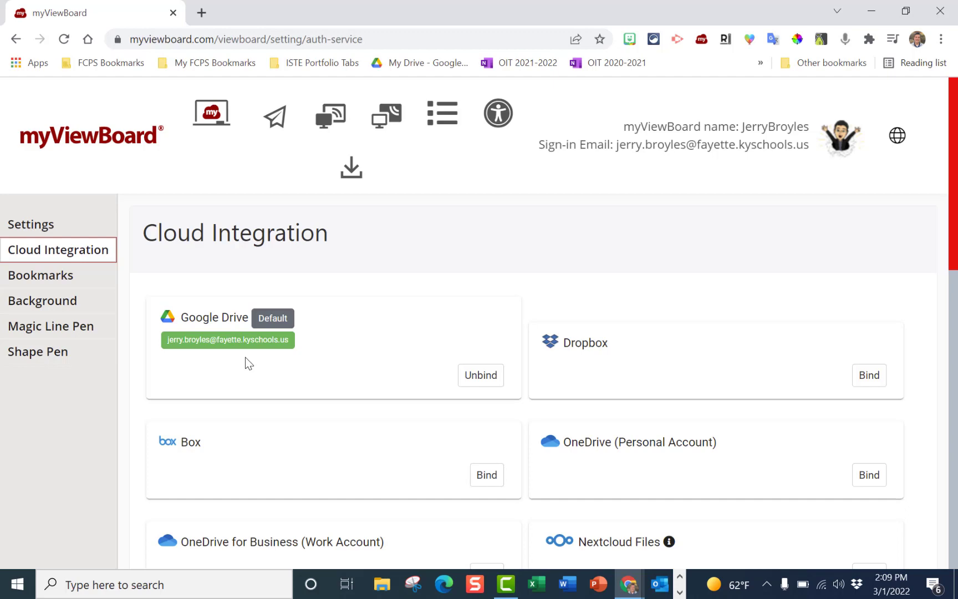
mouse_move(409, 423)
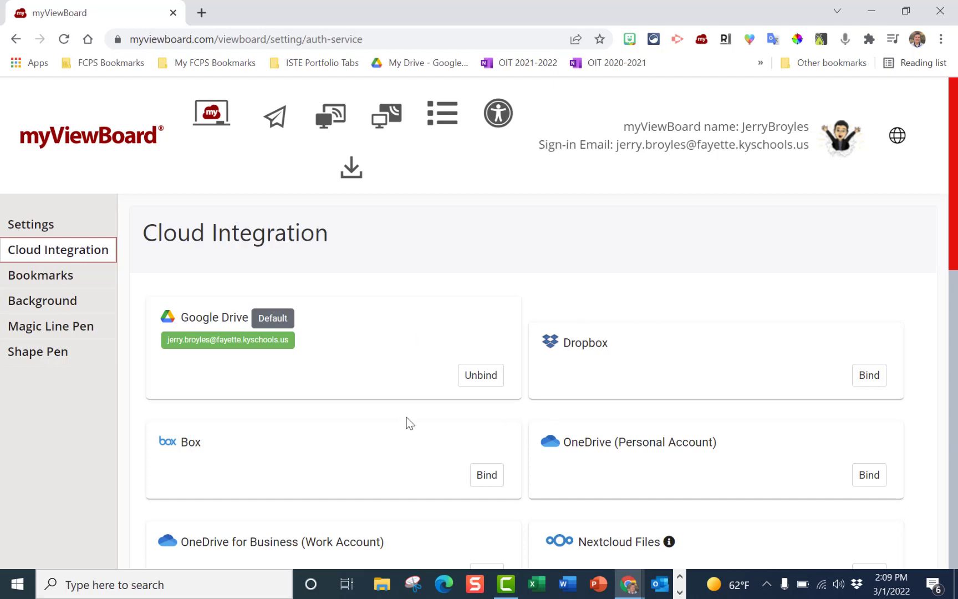
scroll("down", 3)
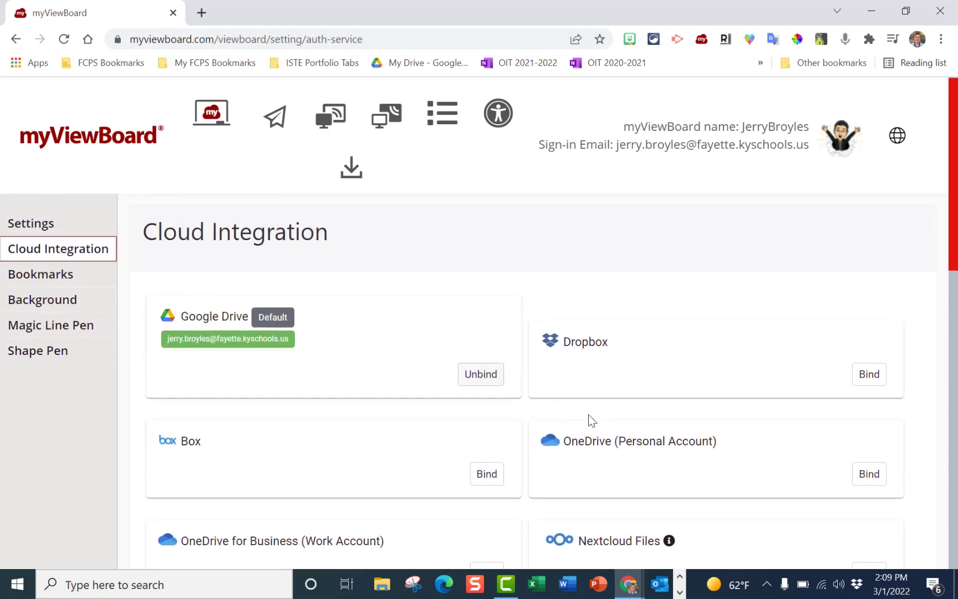
mouse_move(613, 459)
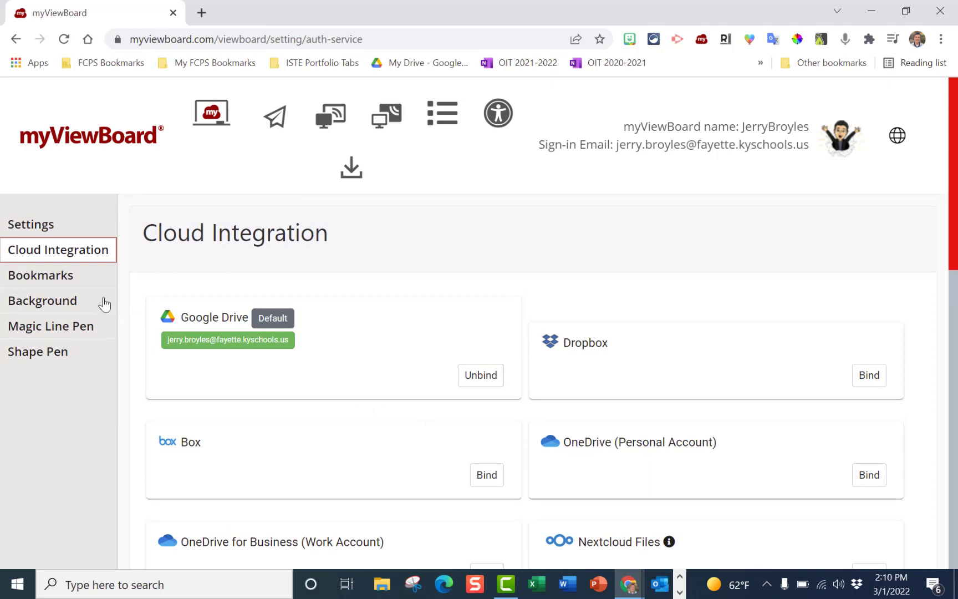
Show the Bookmarks page and the Education collection in the User Tiles Editor
left_click(41, 275)
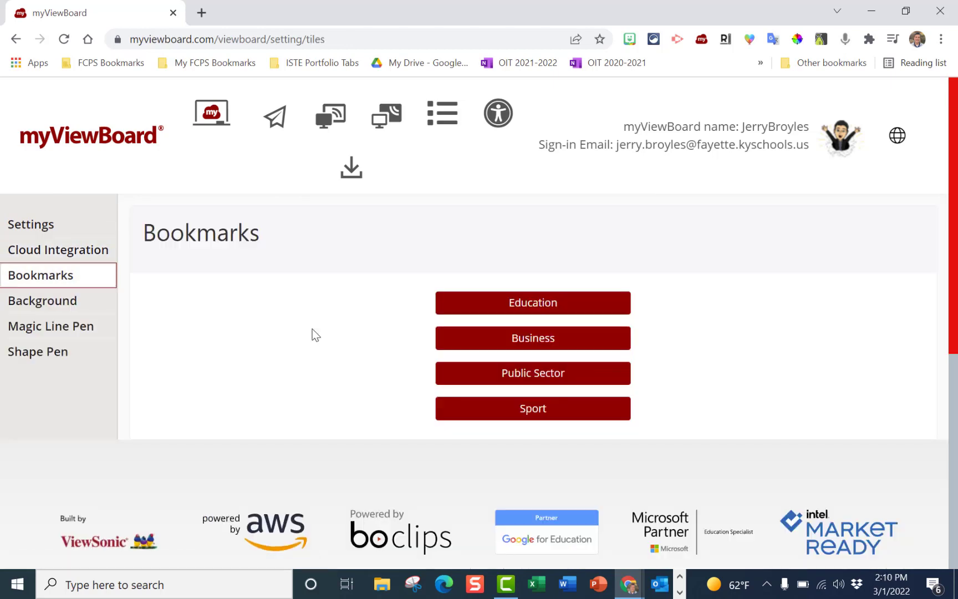
mouse_move(480, 306)
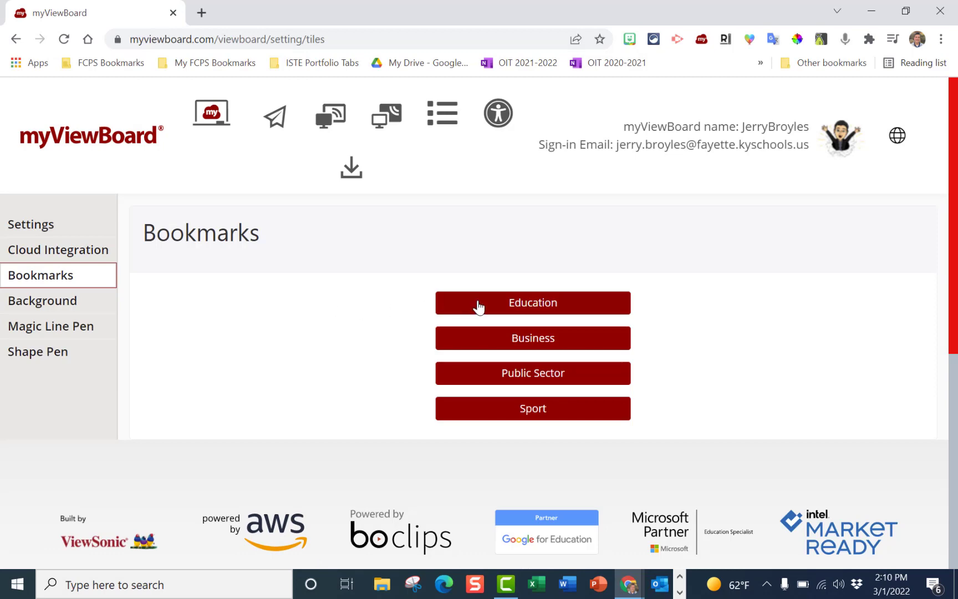
left_click(532, 303)
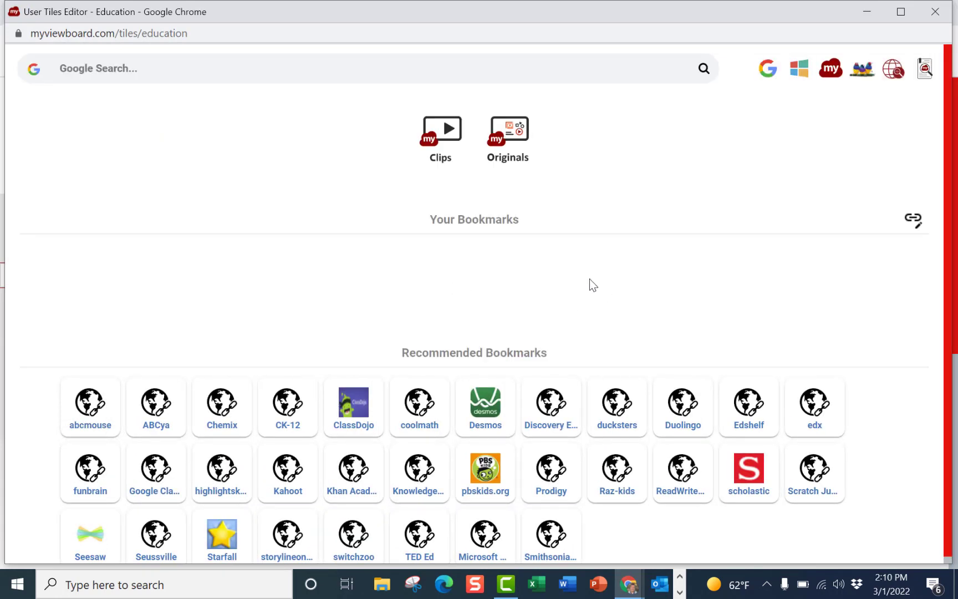
mouse_move(336, 384)
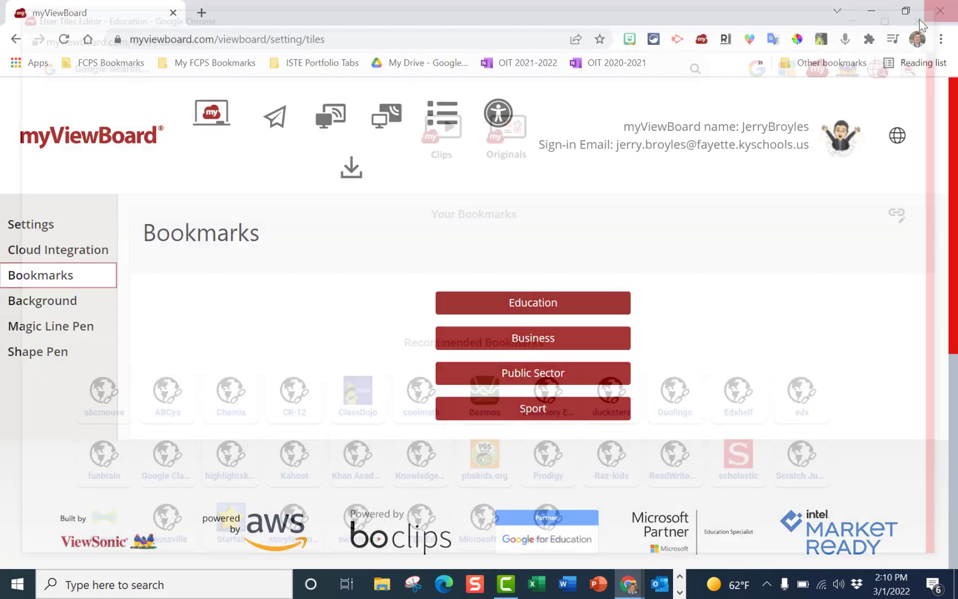
Leave the bookmarks editor and browse the Google Drive and Education backgrounds
left_click(42, 300)
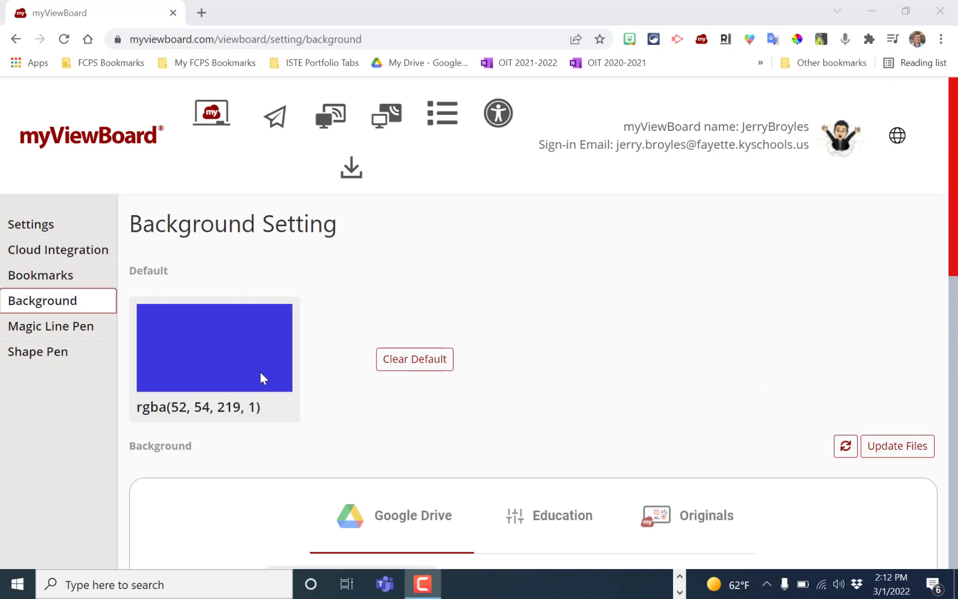
mouse_move(500, 434)
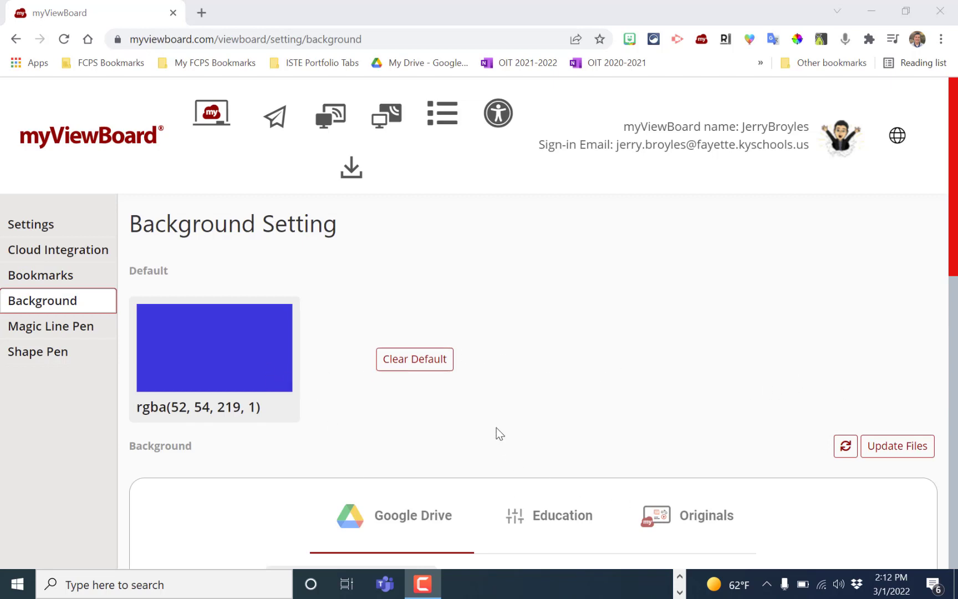
scroll("down", 3)
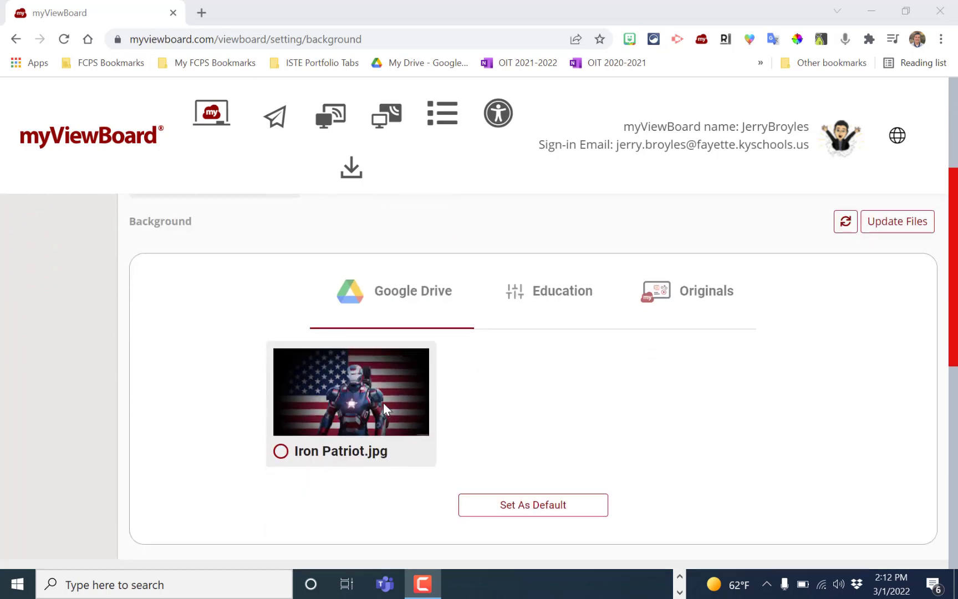
mouse_move(375, 434)
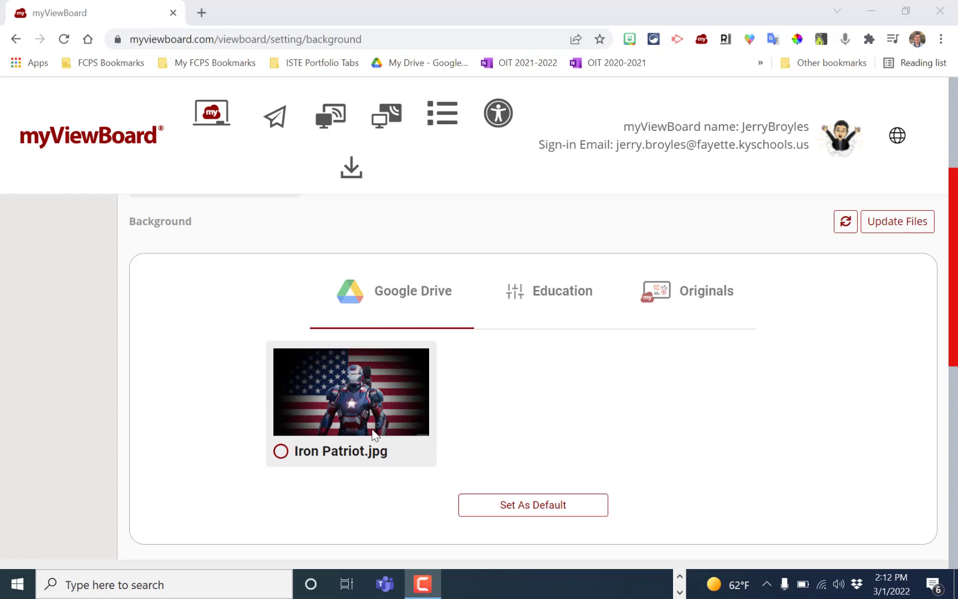
mouse_move(475, 298)
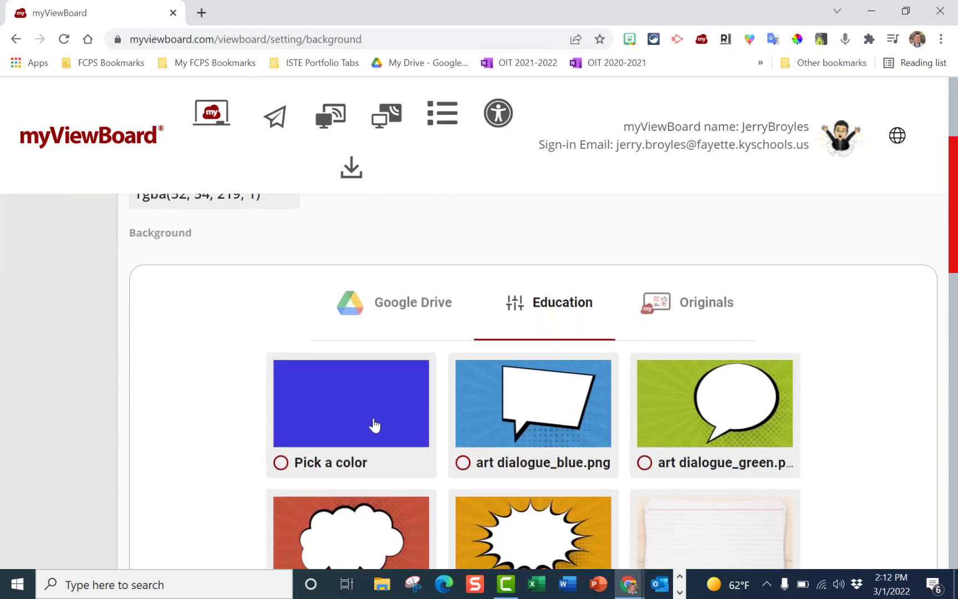
scroll("down", 3)
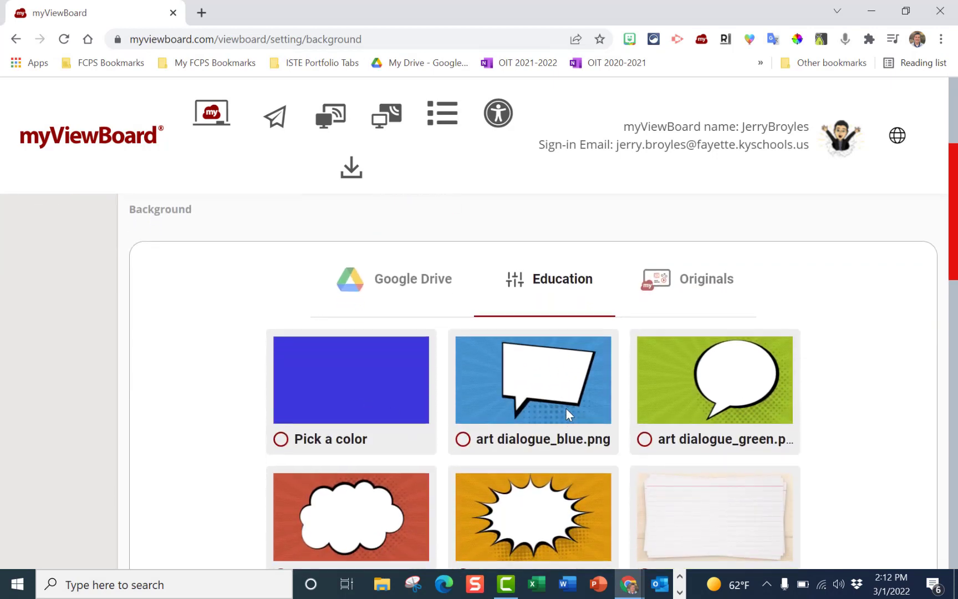
scroll("down", 3)
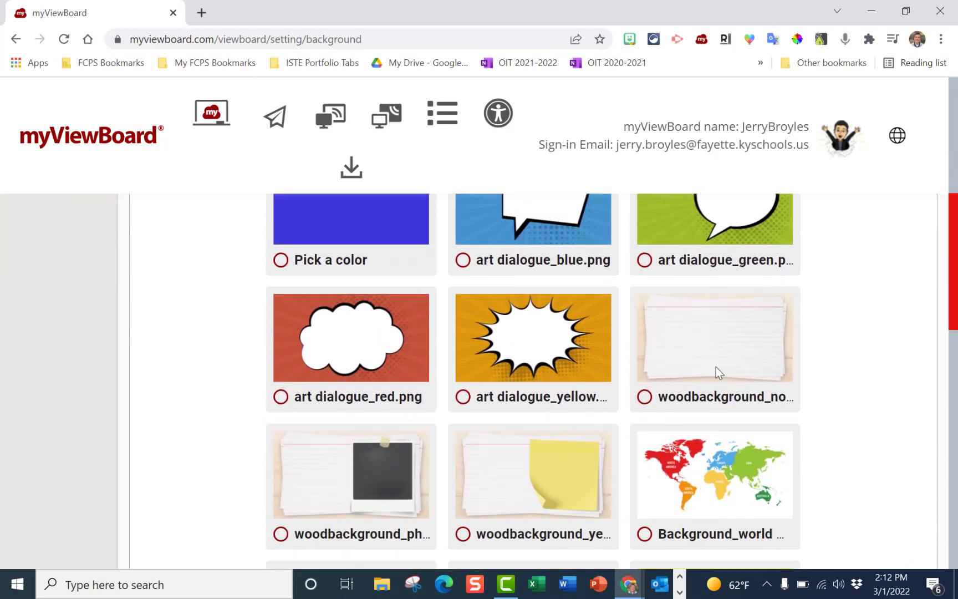
scroll("down", 3)
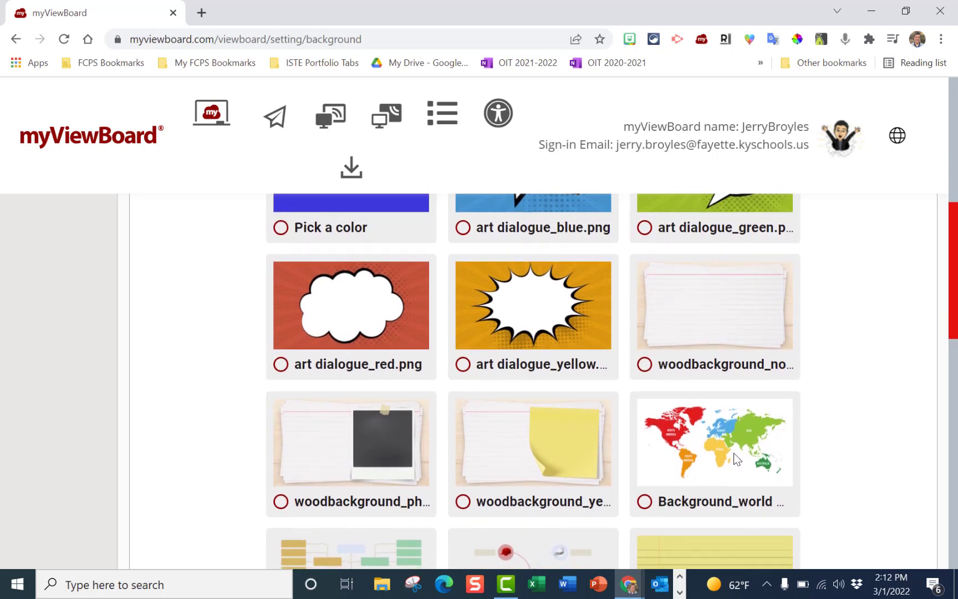
scroll("down", 3)
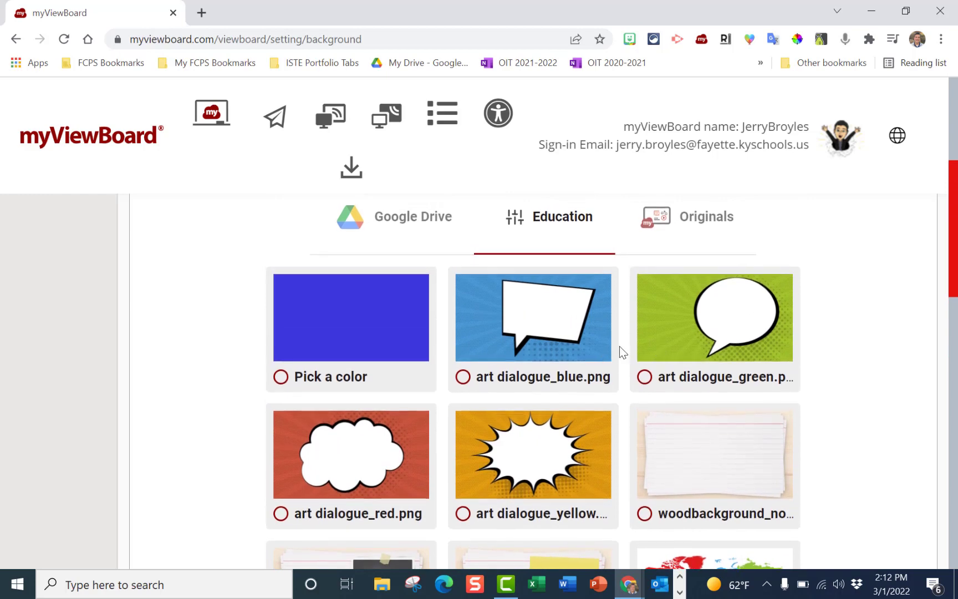
mouse_move(549, 372)
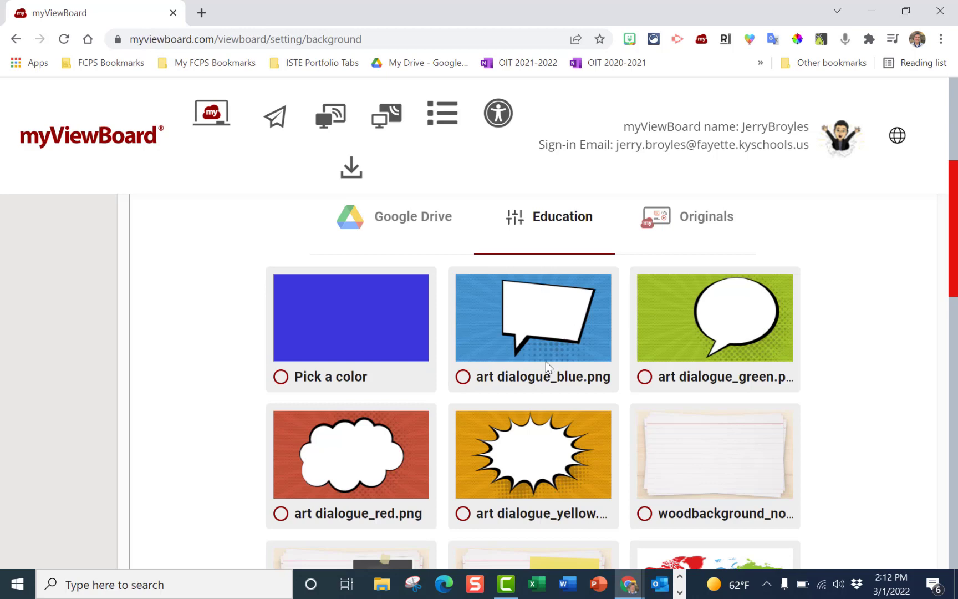
mouse_move(378, 375)
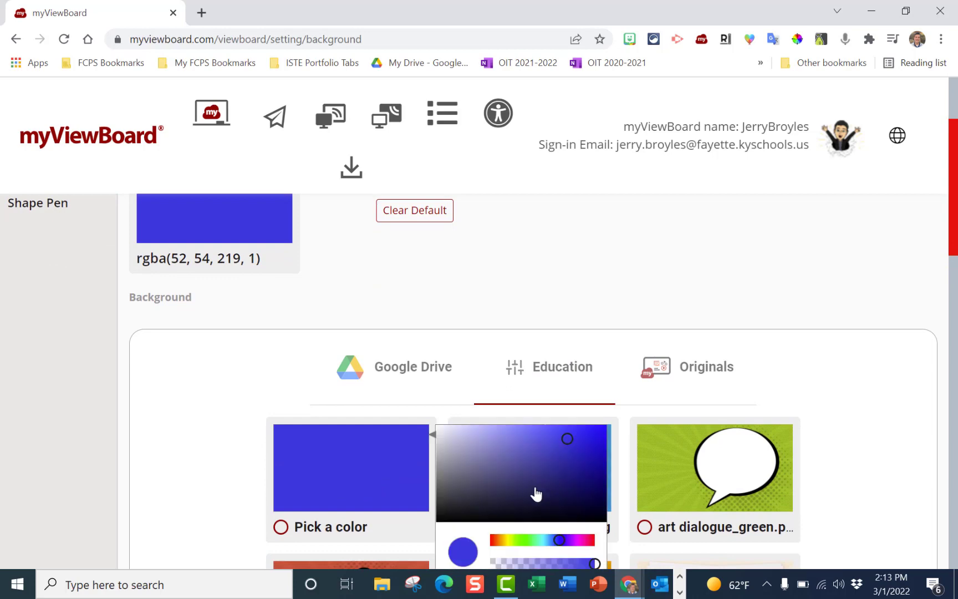
Change the background swatch colour from blue to red and scroll down the page
left_click_drag(553, 539, 496, 539)
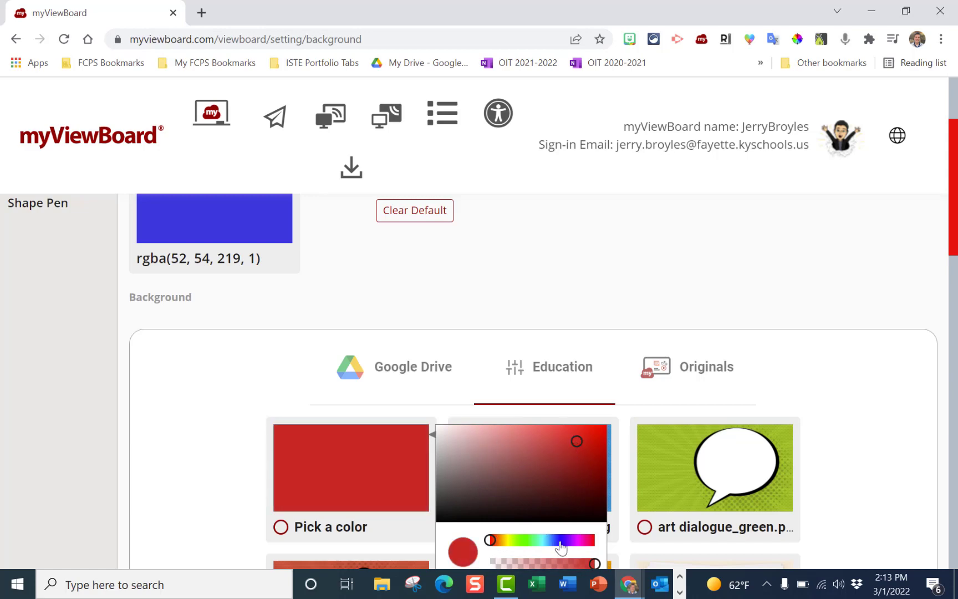
scroll("down", 3)
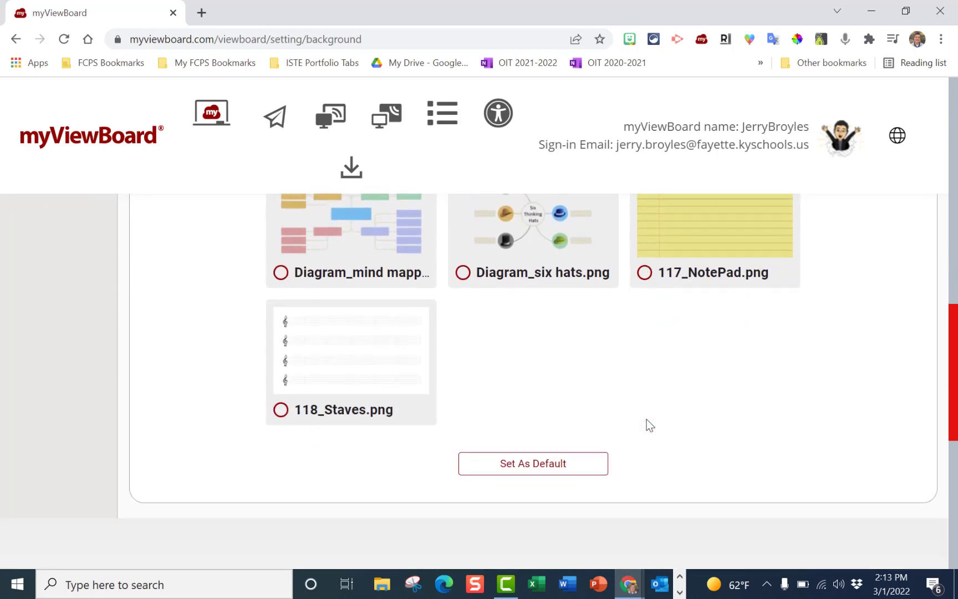
scroll("down", 3)
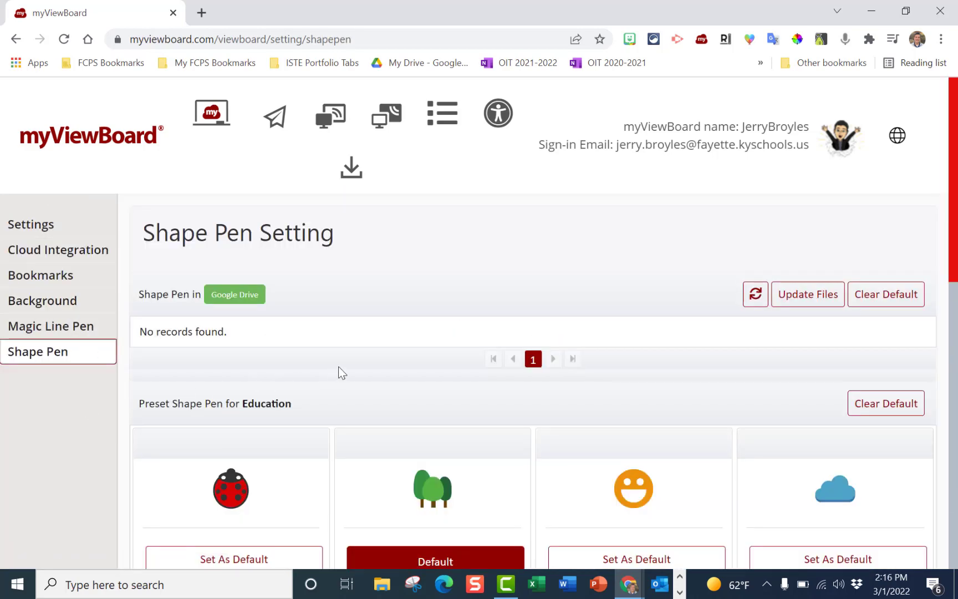
mouse_move(341, 264)
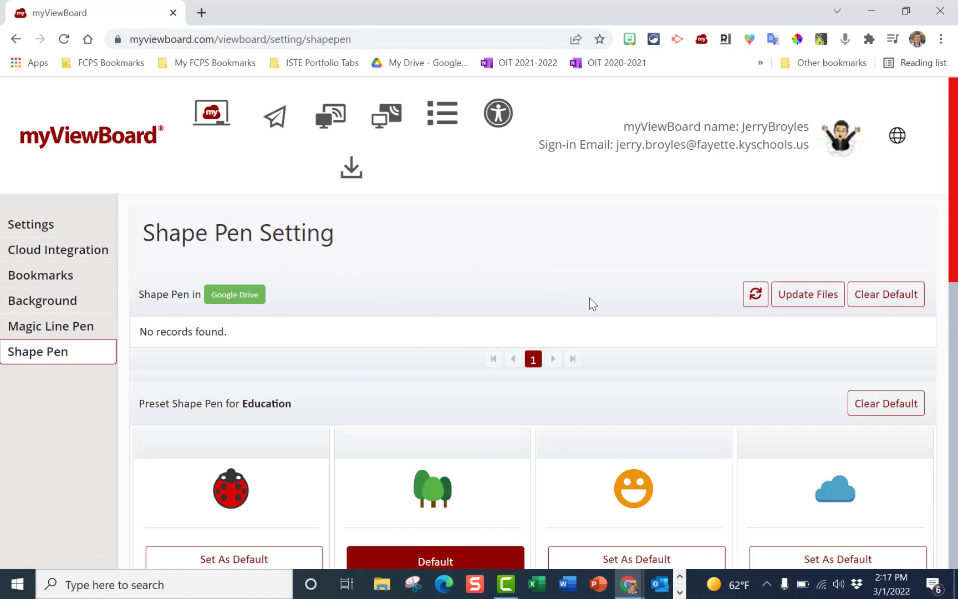
Scroll through the eight Education preset shape pens, with trees as the default
scroll("down", 3)
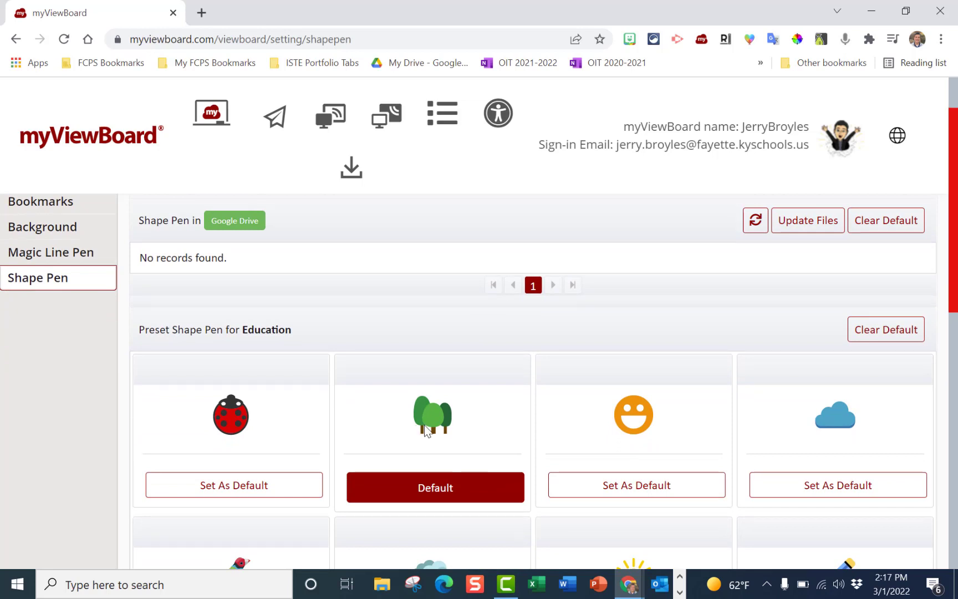
mouse_move(549, 424)
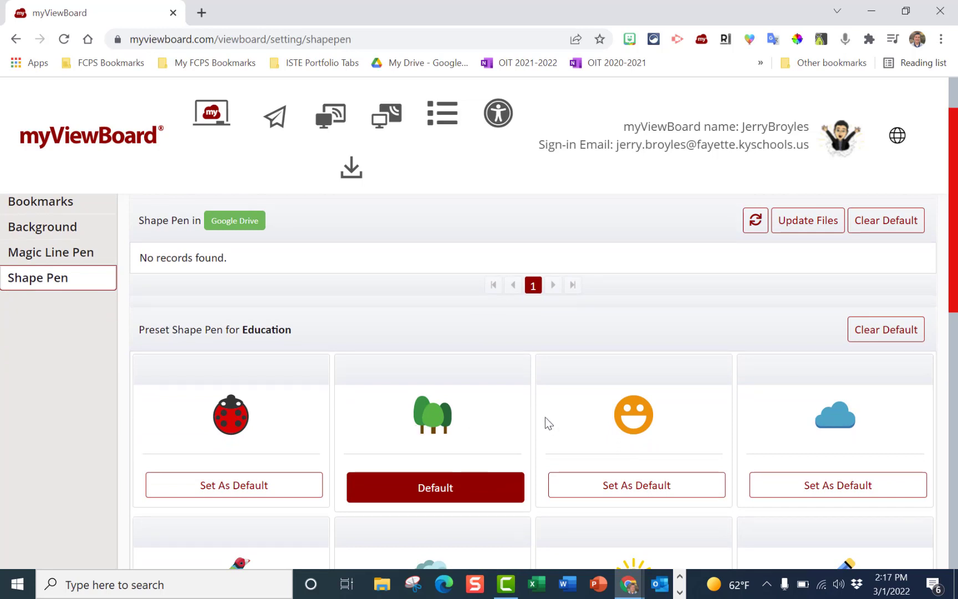
scroll("down", 3)
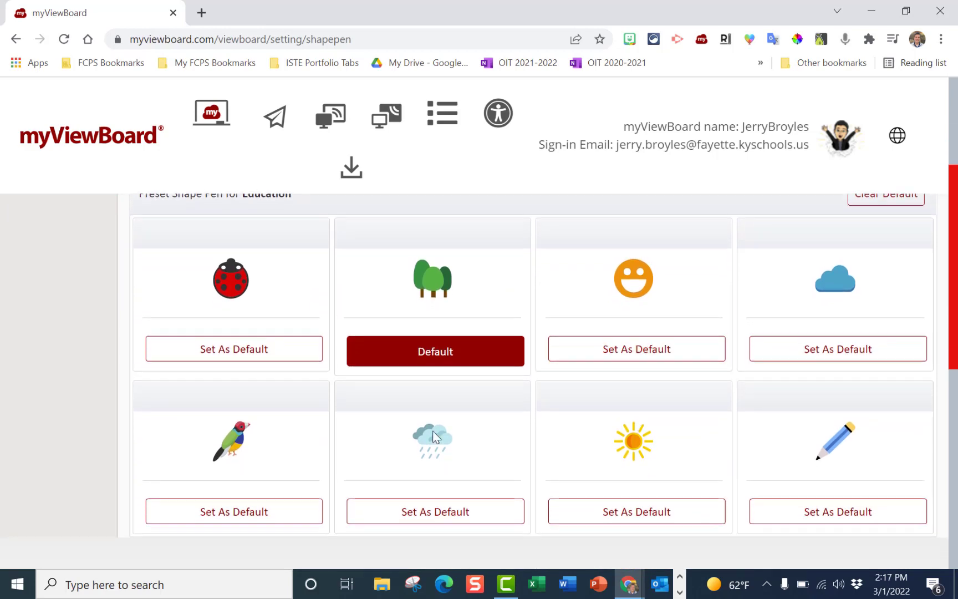
scroll("down", 3)
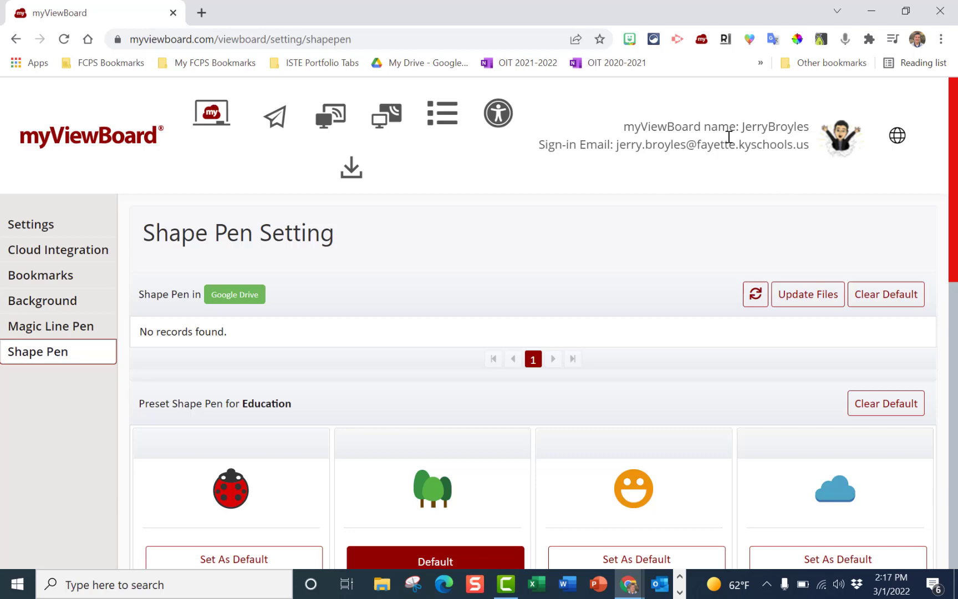
mouse_move(843, 151)
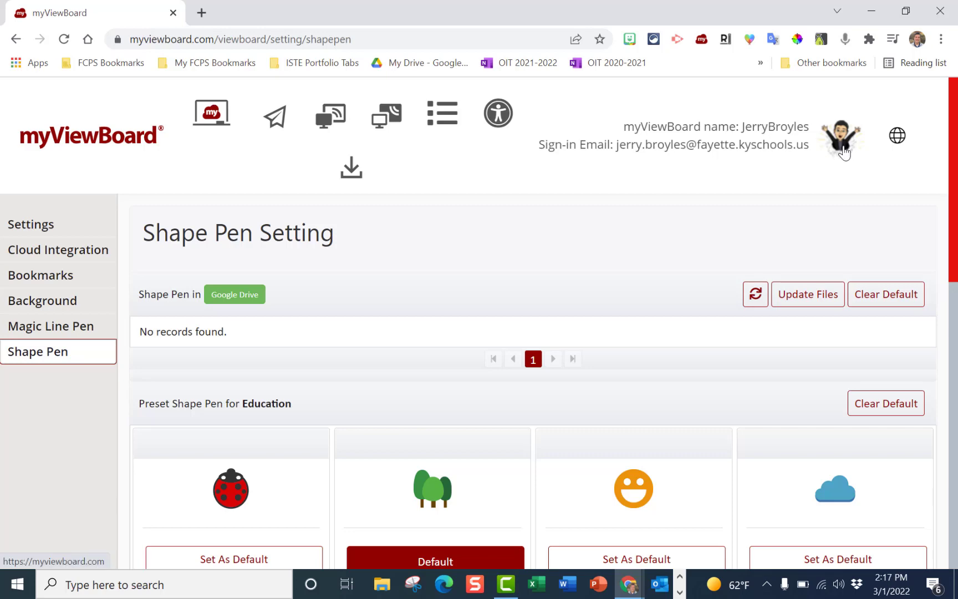
mouse_move(844, 153)
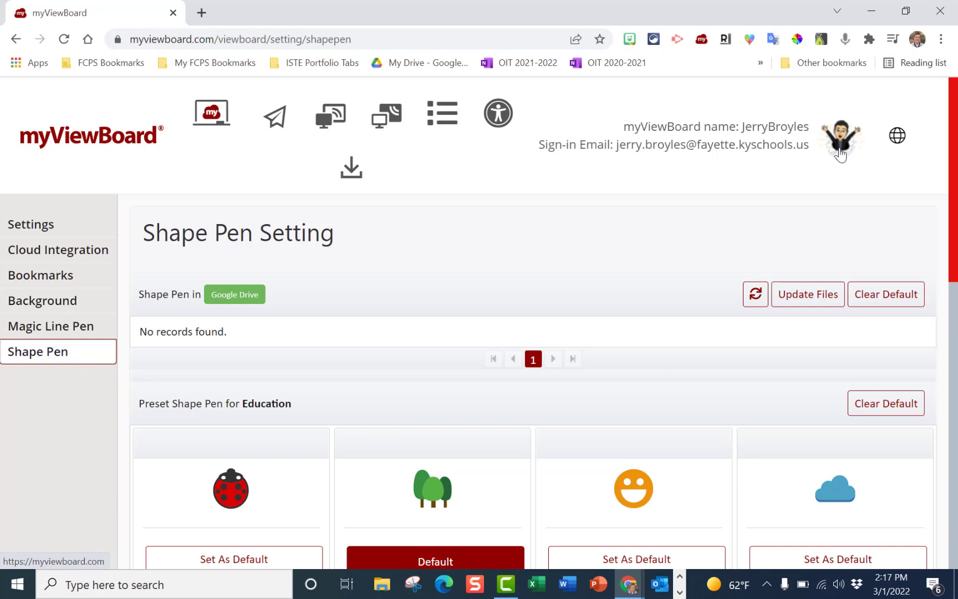
mouse_move(842, 153)
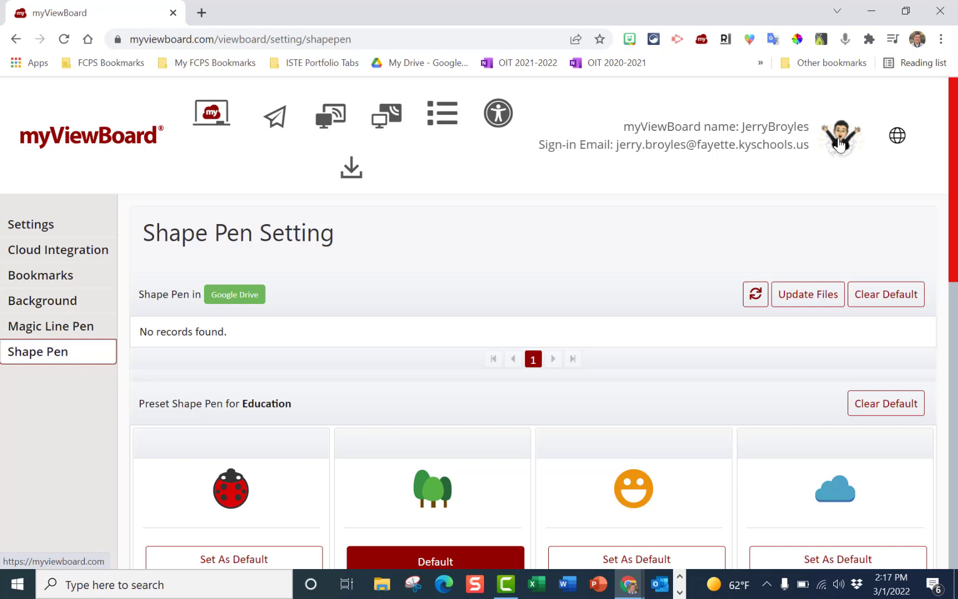
Open Edit Account from the profile avatar menu at the top right
left_click(839, 136)
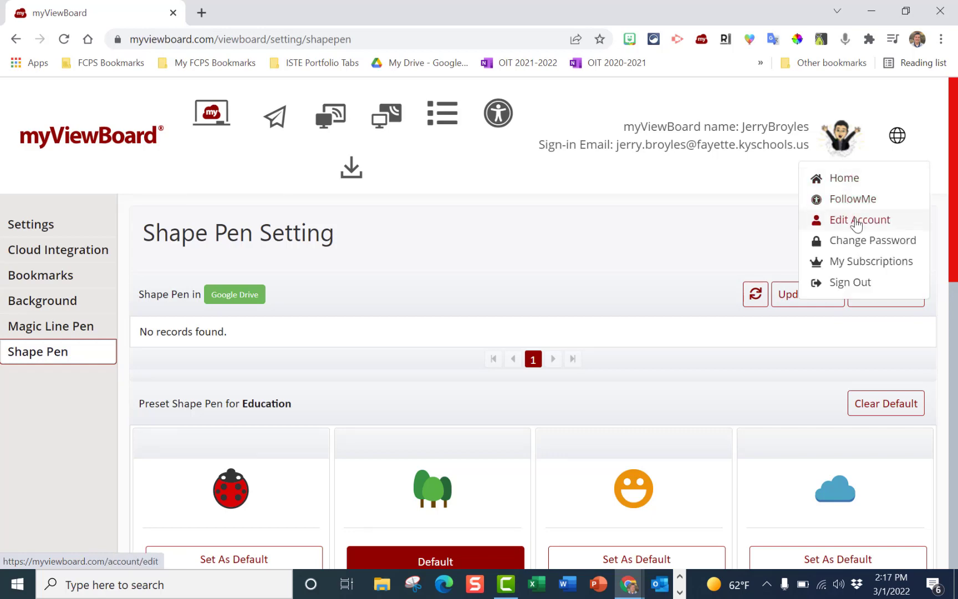
left_click(859, 220)
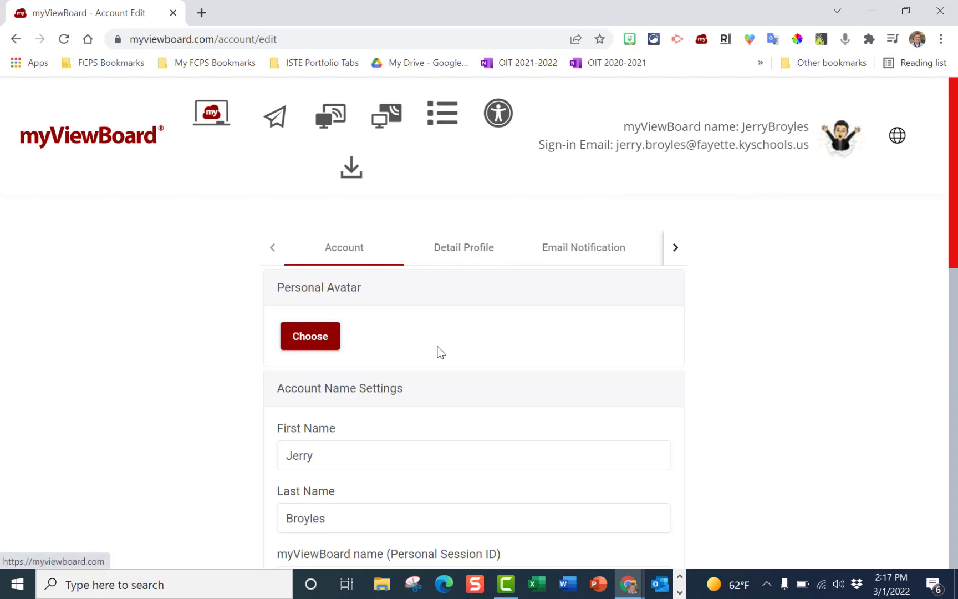
scroll("down", 3)
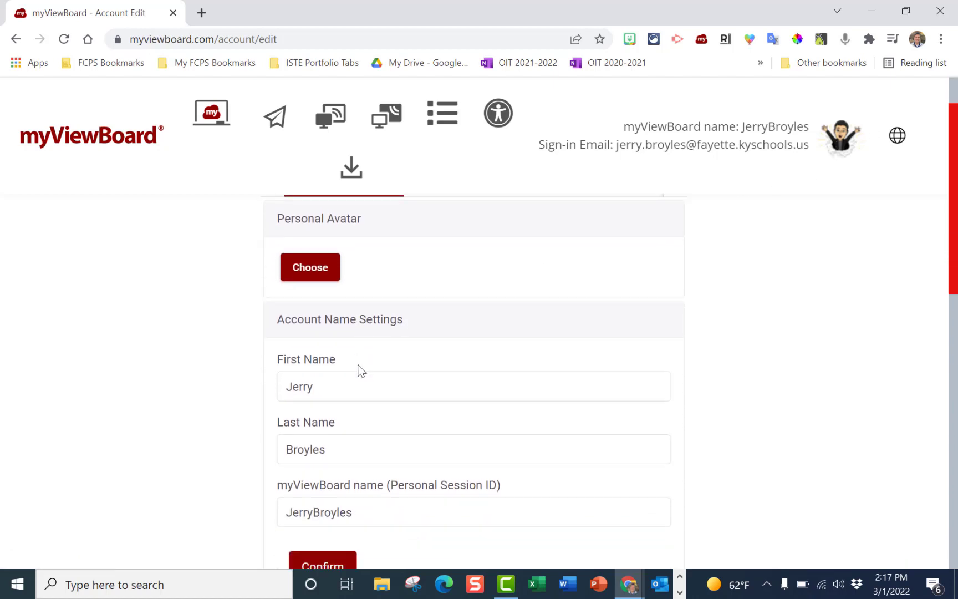
scroll("down", 3)
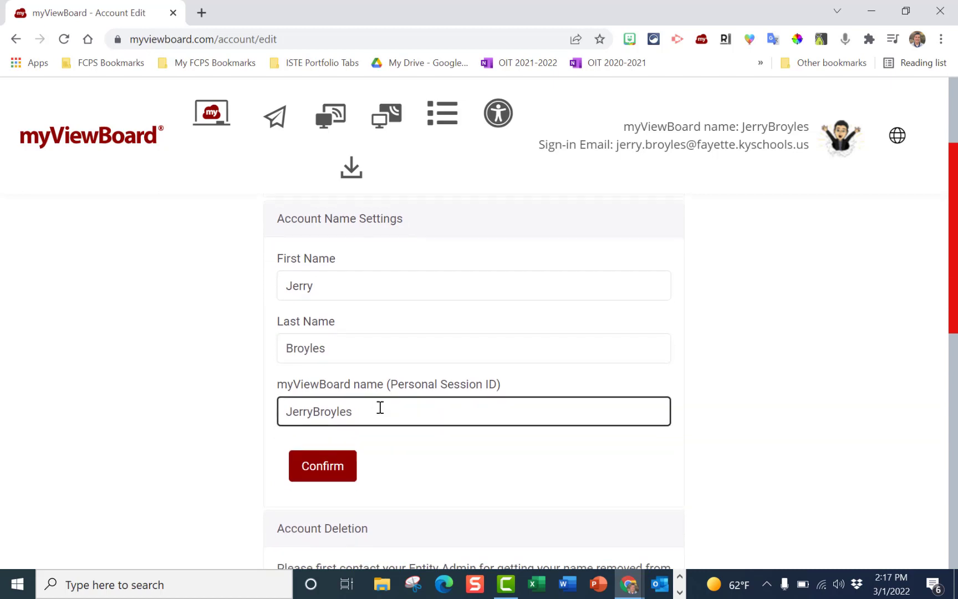
scroll("down", 3)
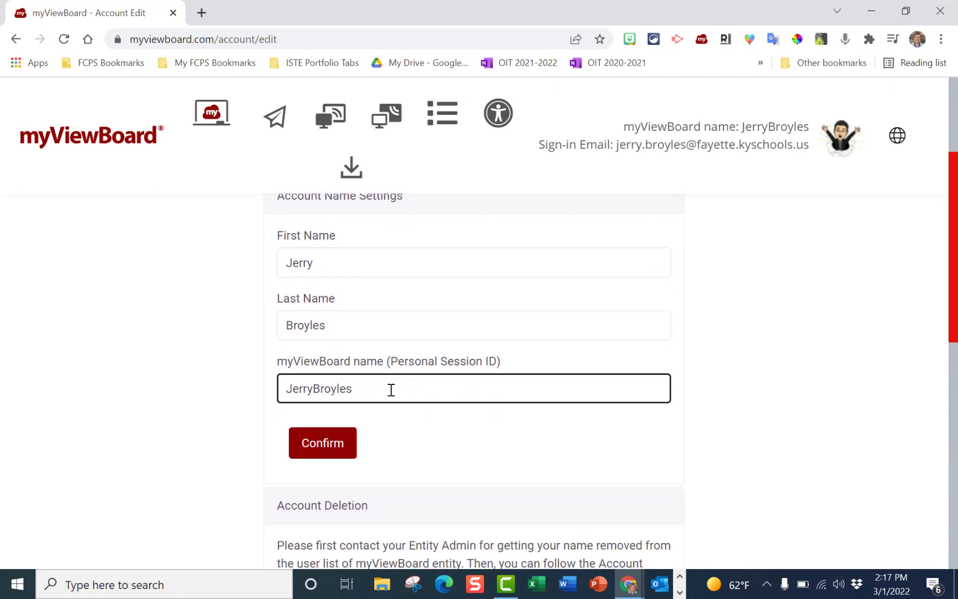